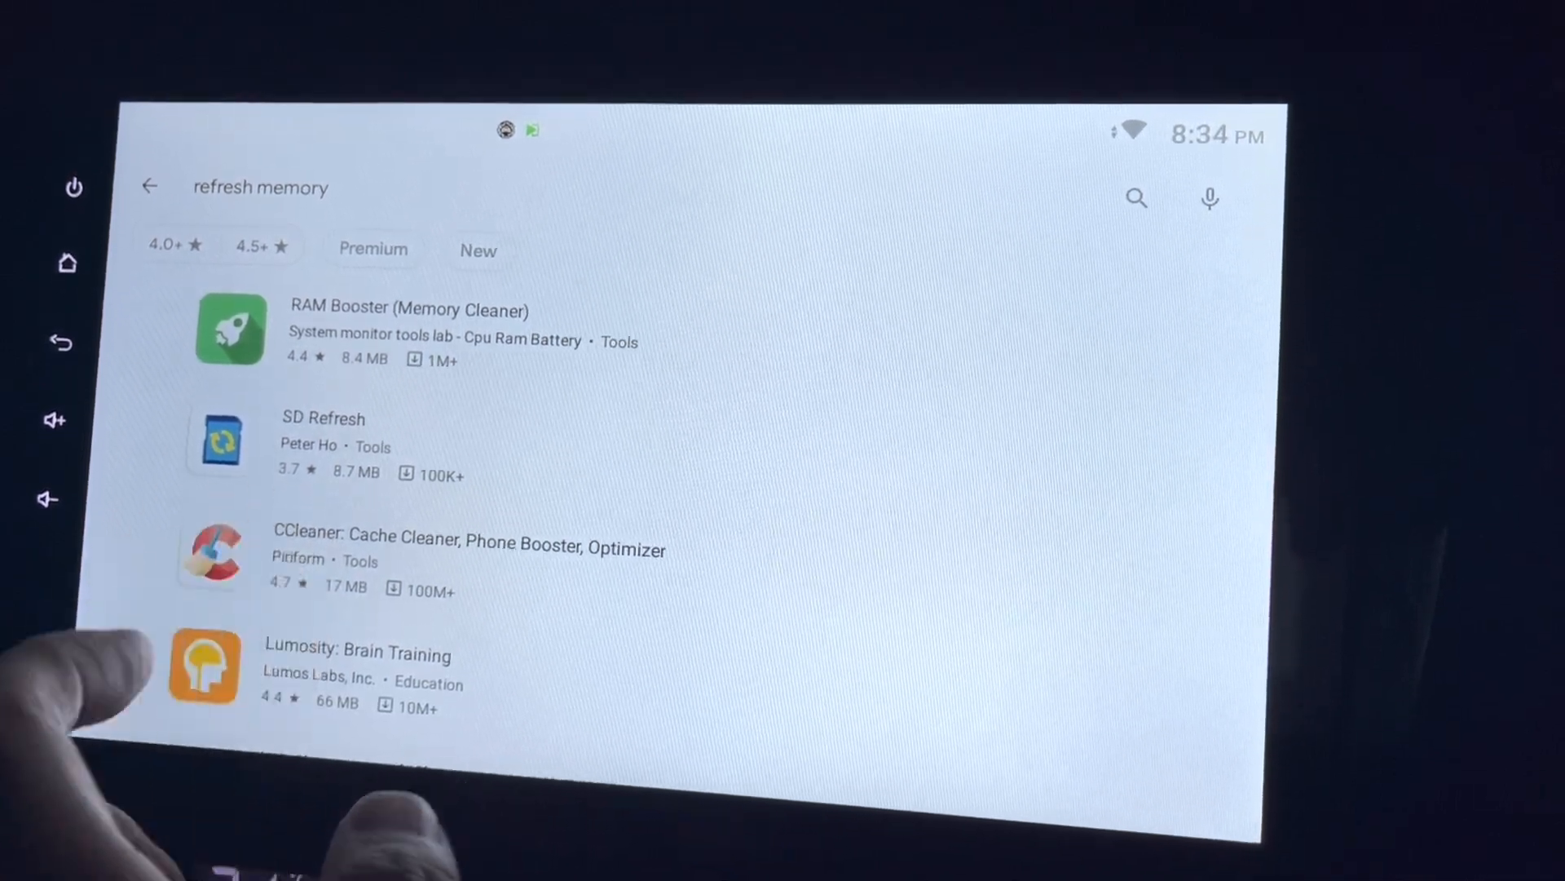
Step: Open the CCleaner: Cache Cleaner, Phone Booster, Optimizer listing from the 'refresh memory' results
left_click(470, 547)
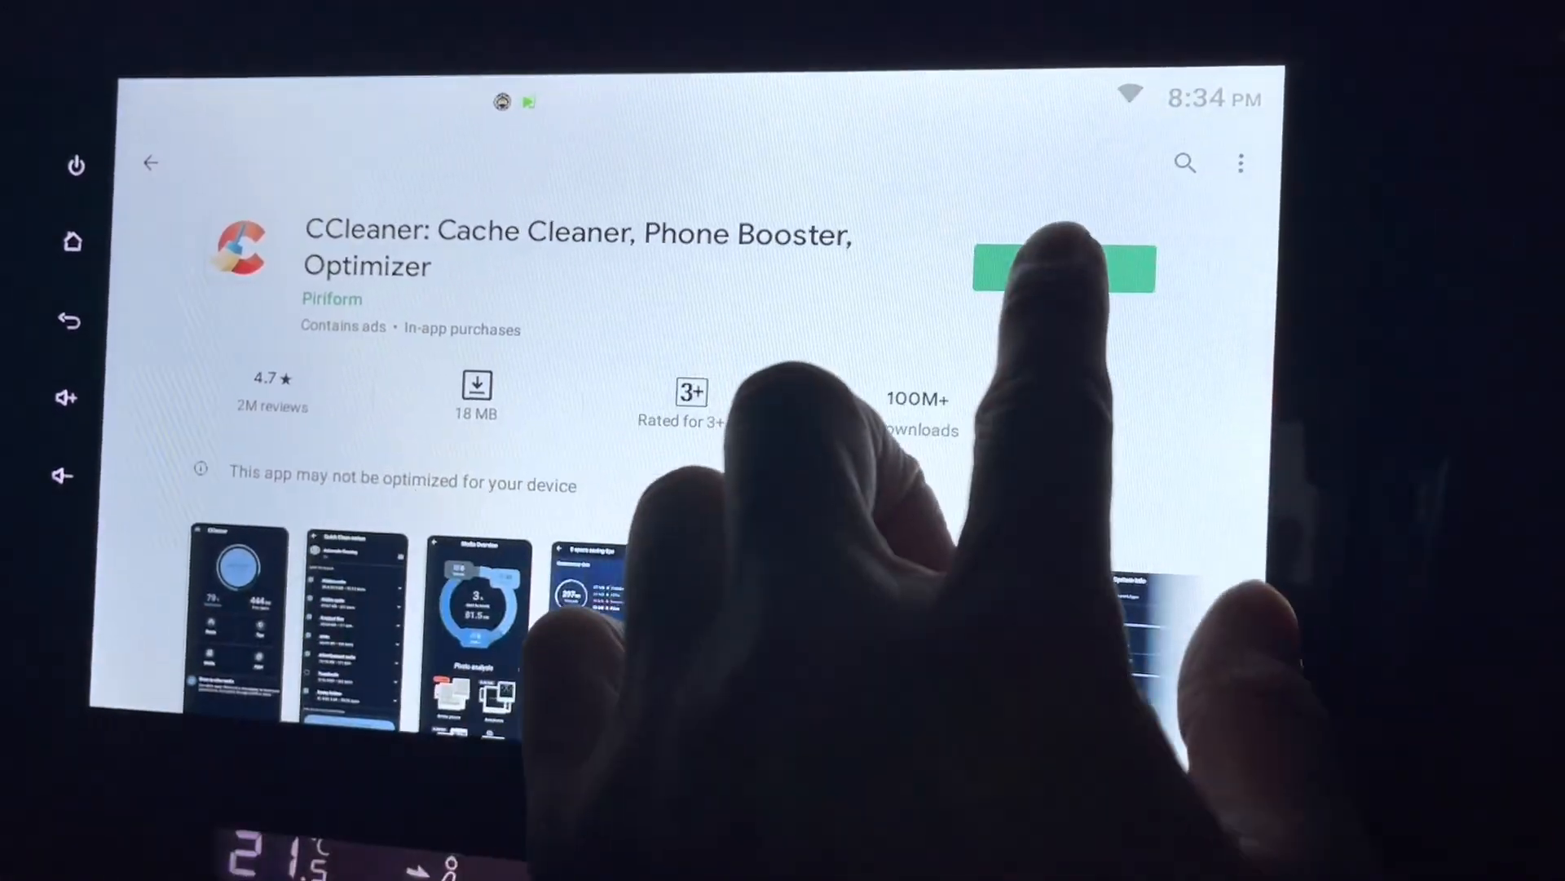
Step: Install CCleaner from its Play Store page and wait for the Open button
left_click(1064, 267)
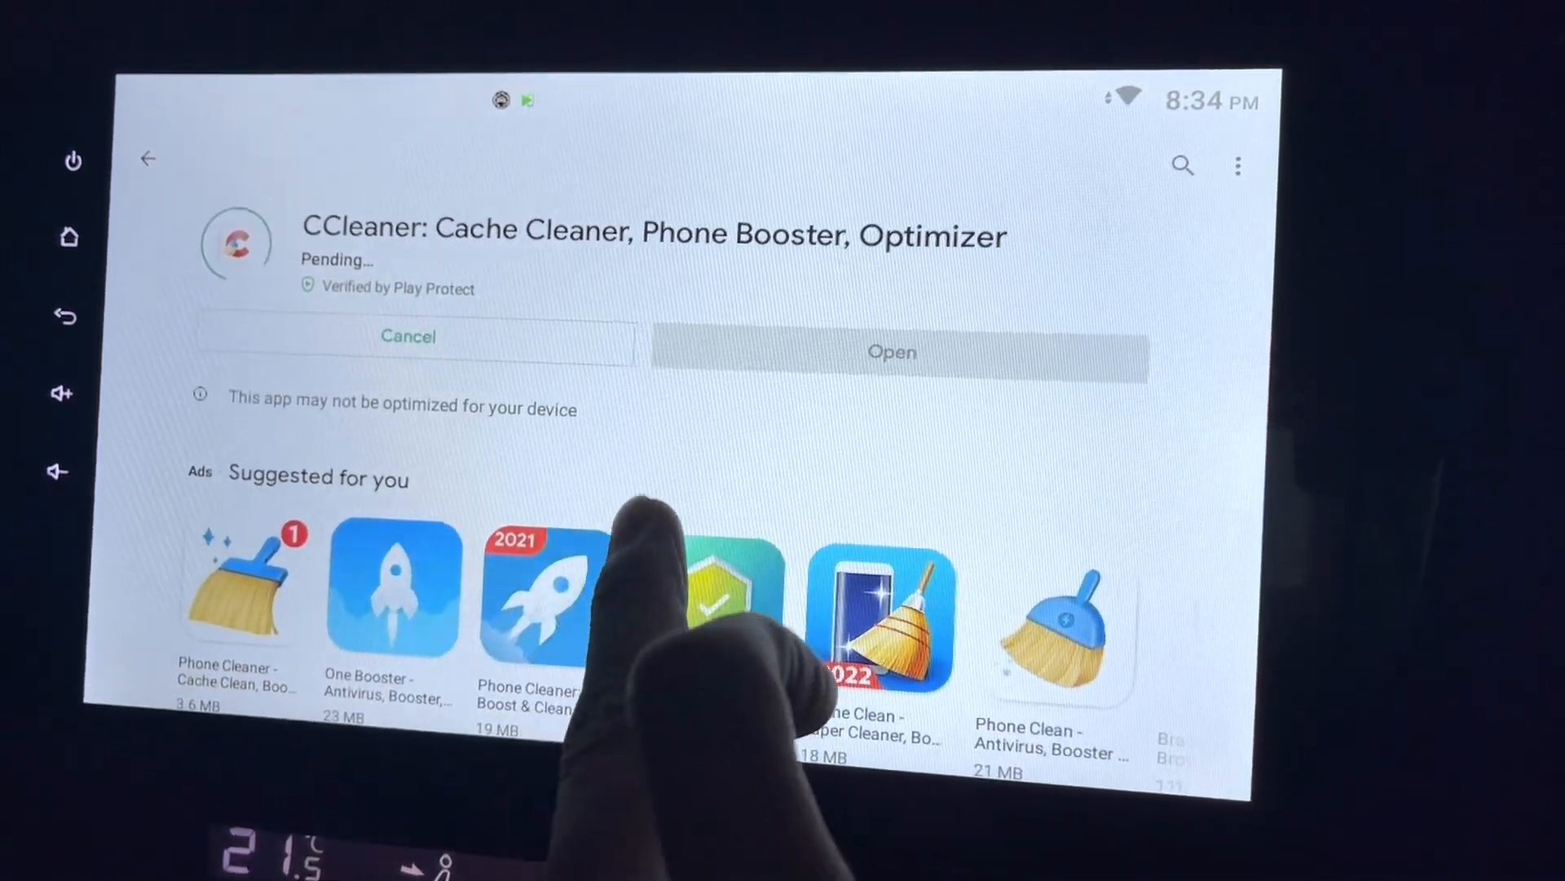
scroll("down", 3)
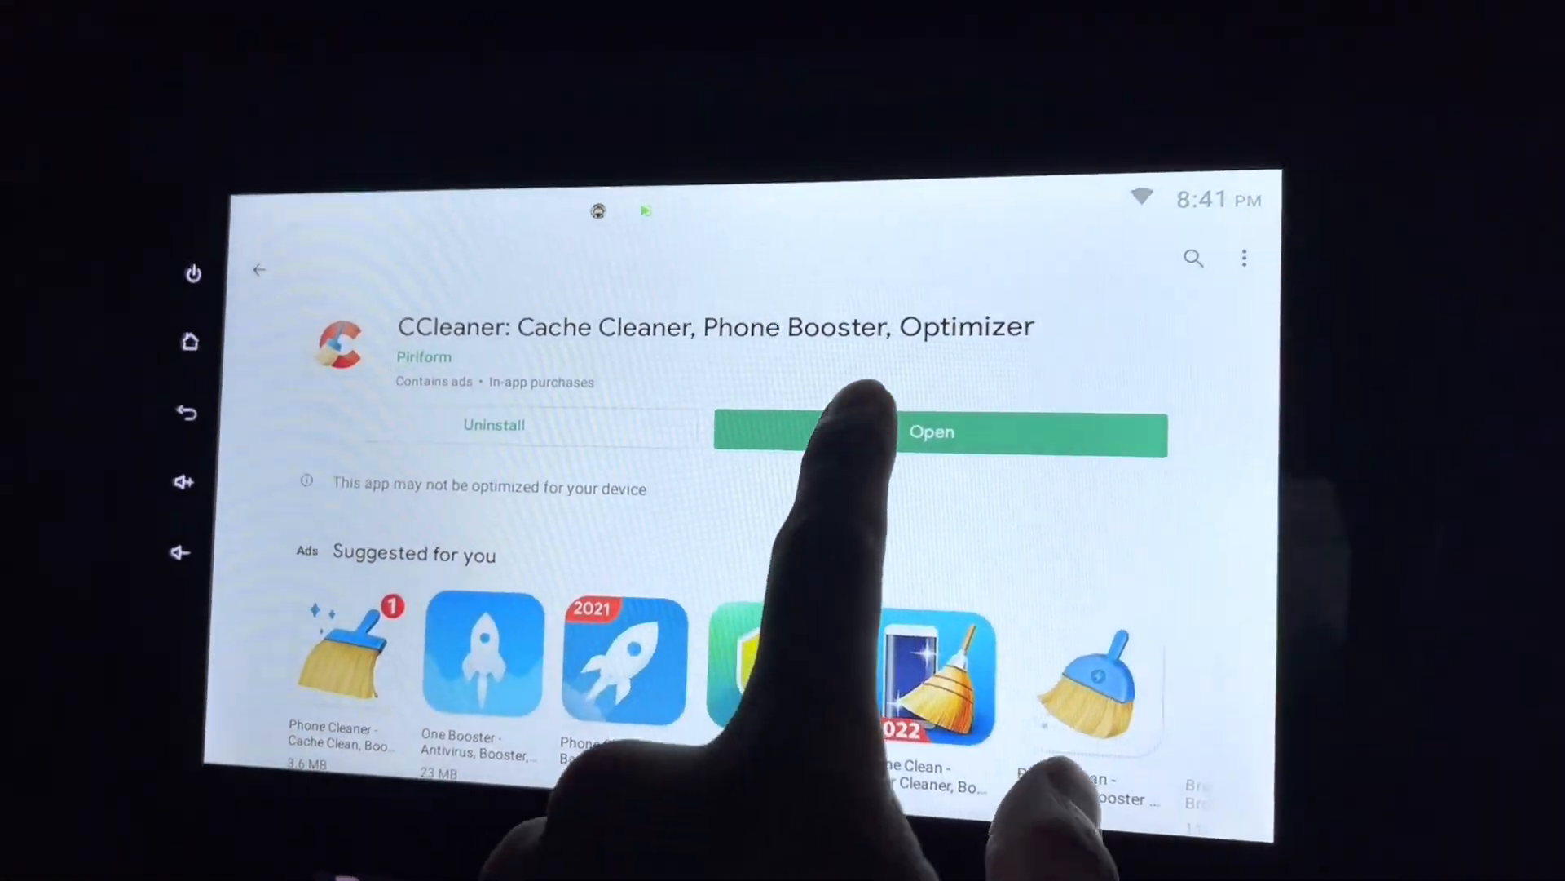
Step: Launch CCleaner, accept the terms, keep the free version with ads, and reach the storage overview
left_click(932, 431)
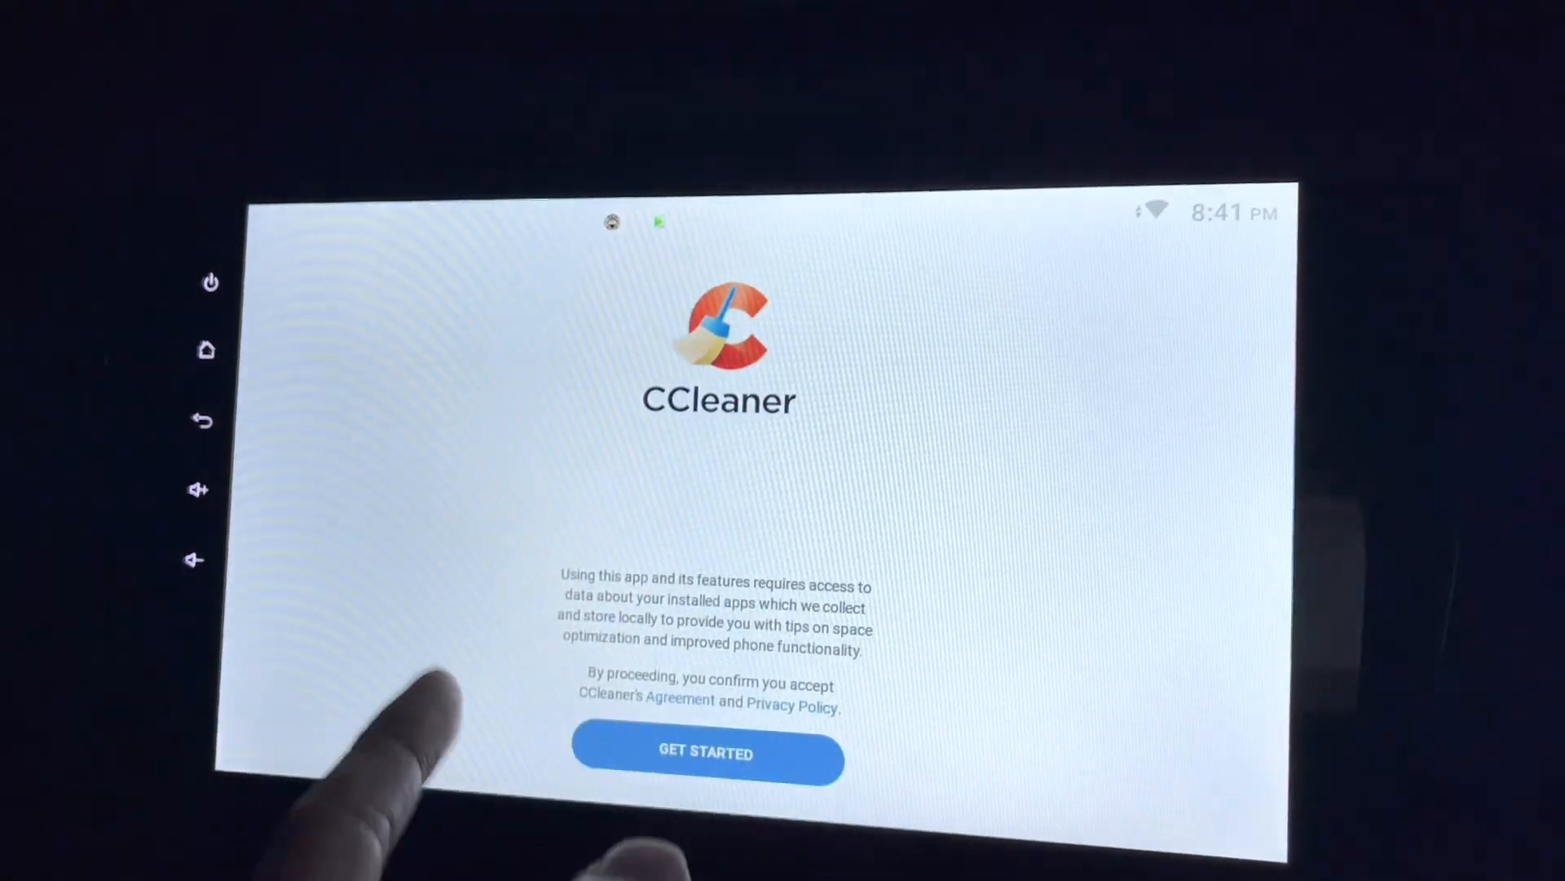
left_click(706, 759)
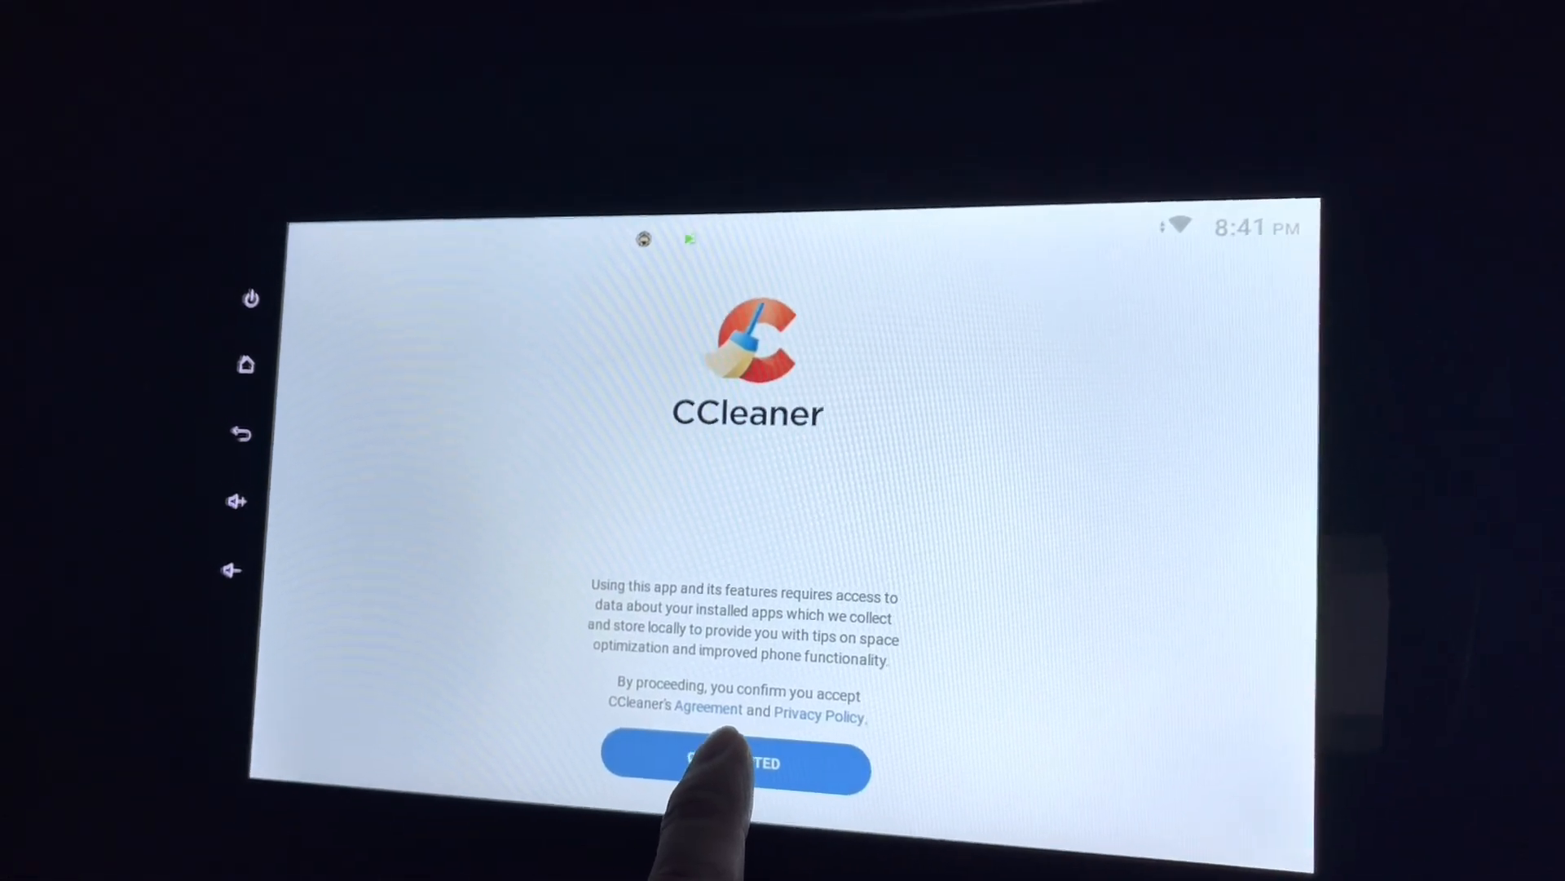
left_click(734, 764)
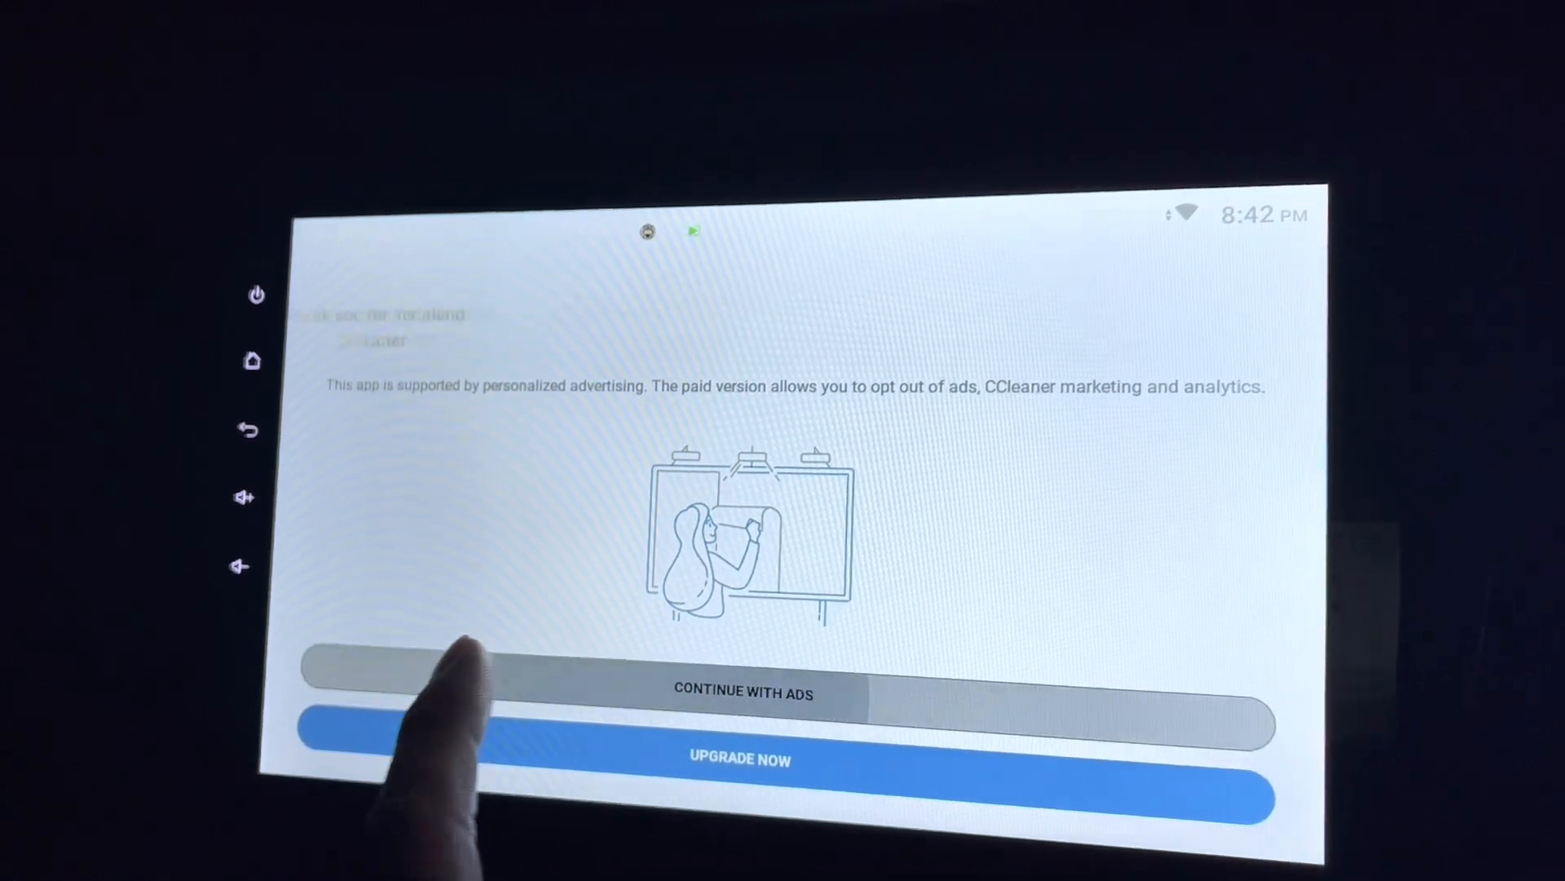
left_click(742, 690)
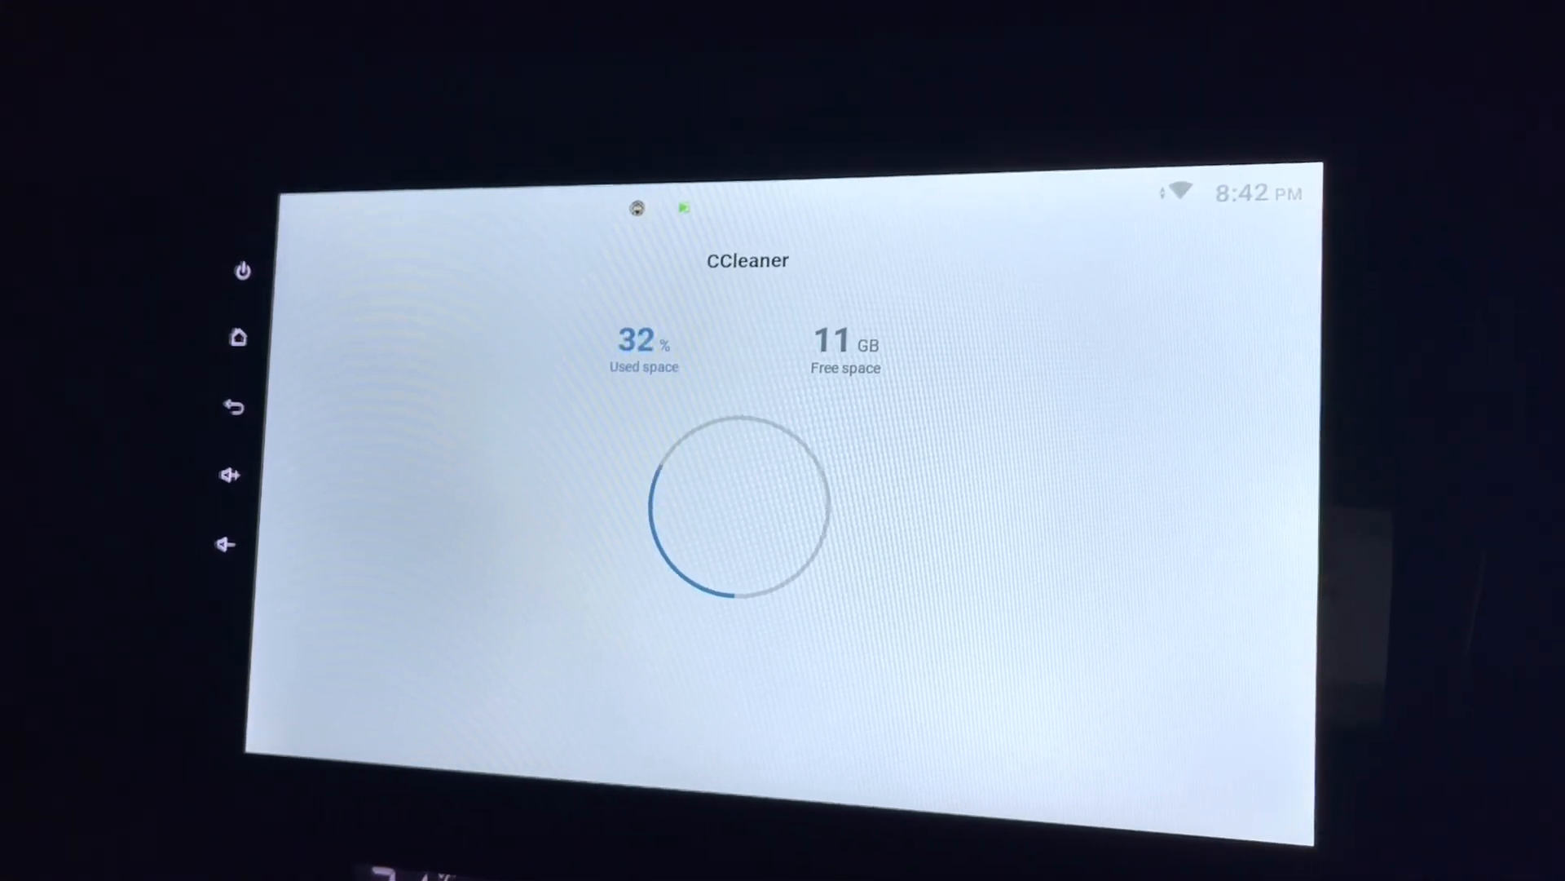
left_click(729, 511)
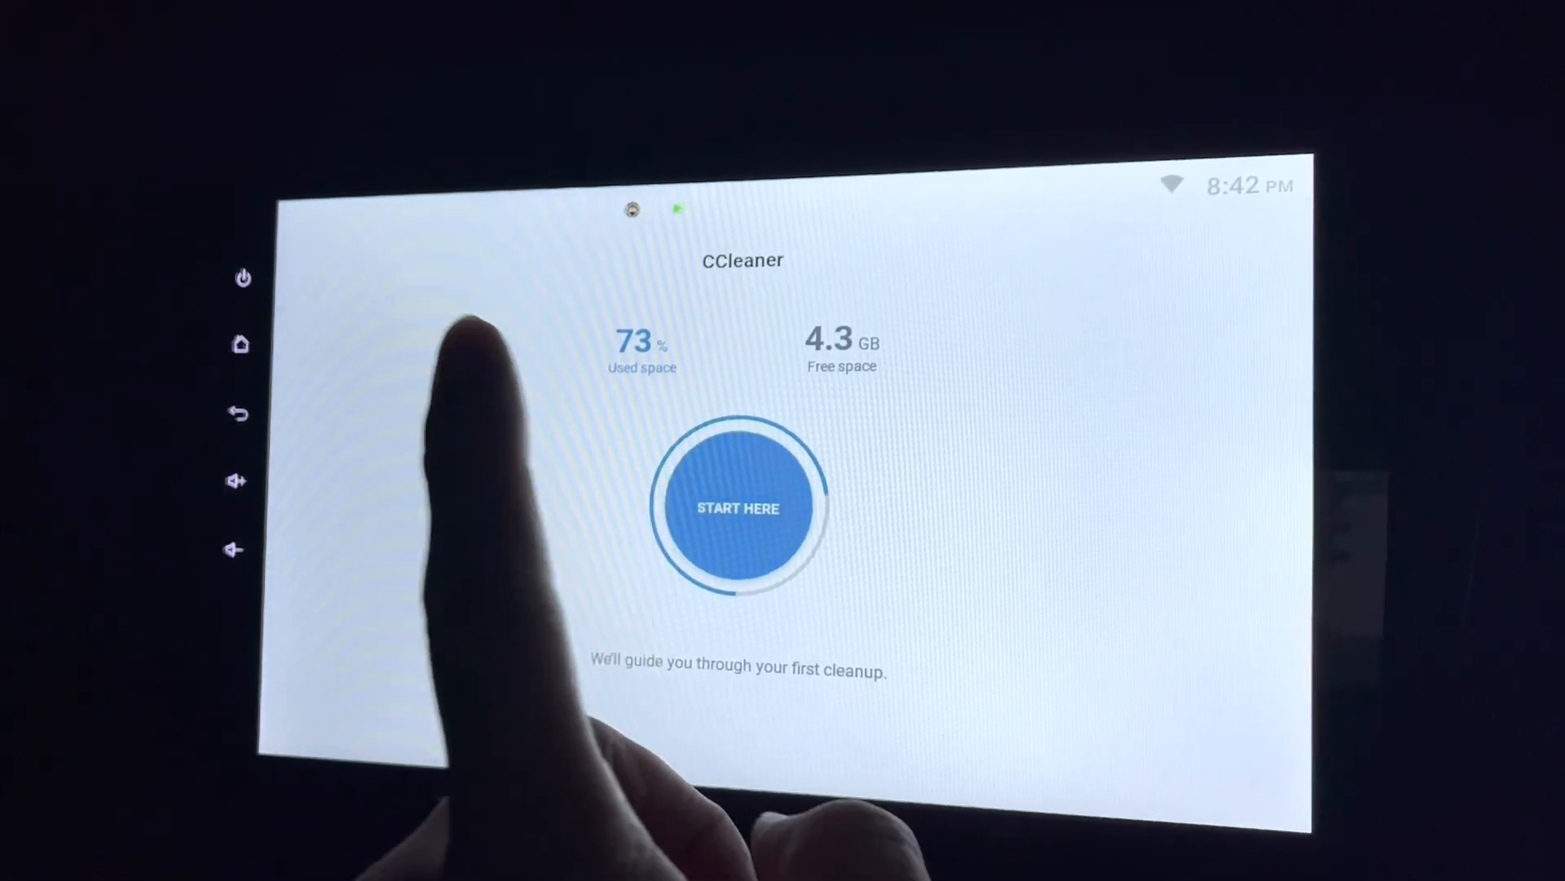
Step: Start the guided cleanup, grant usage access in Settings, and view the 162 MB scan results
left_click(738, 507)
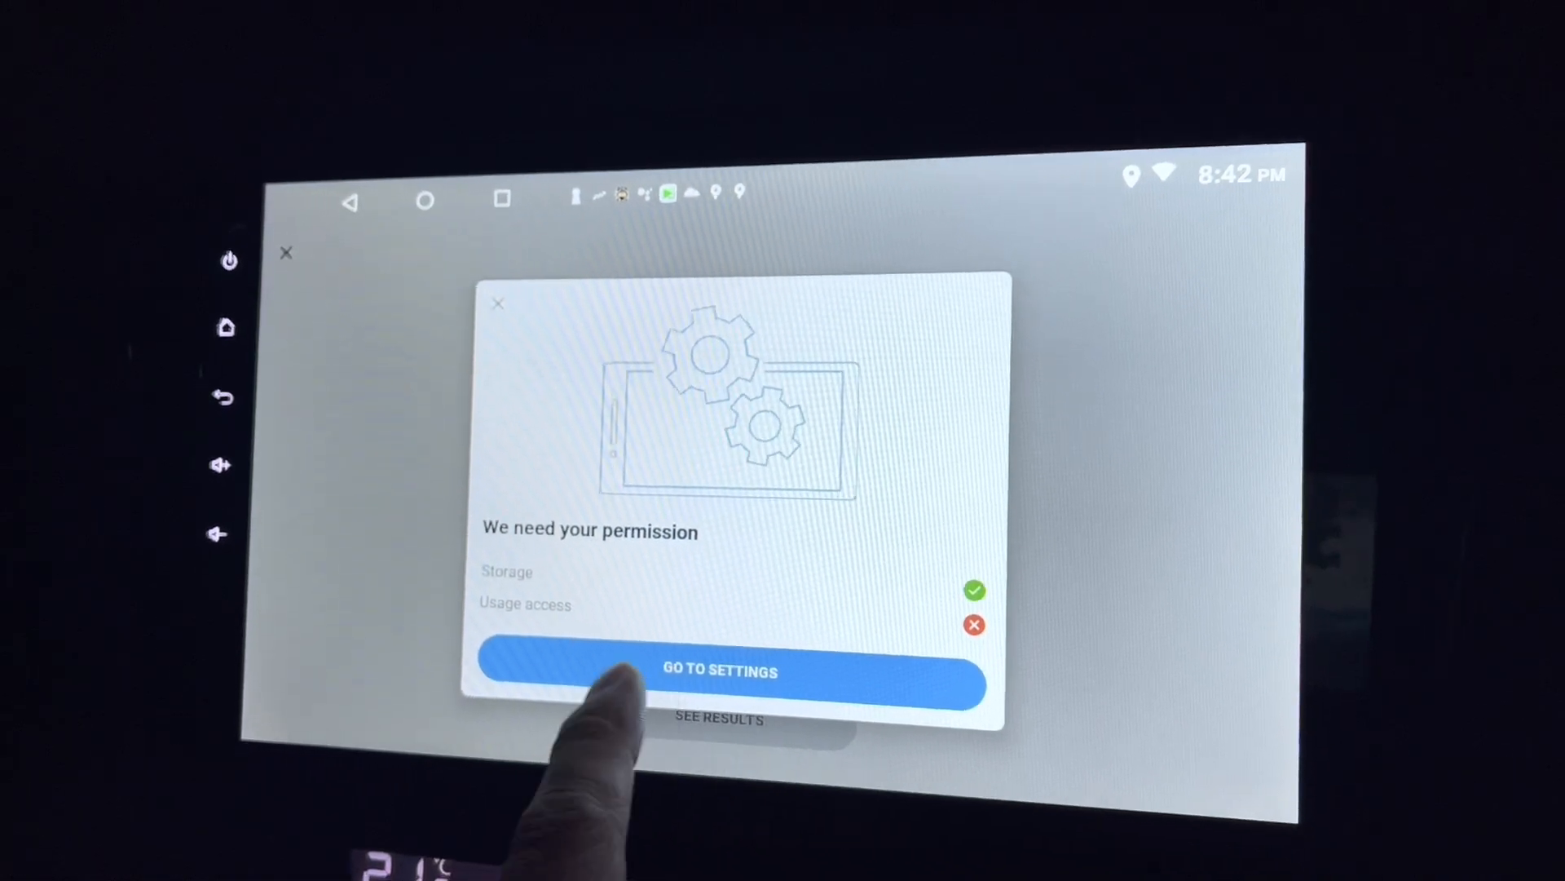
left_click(719, 669)
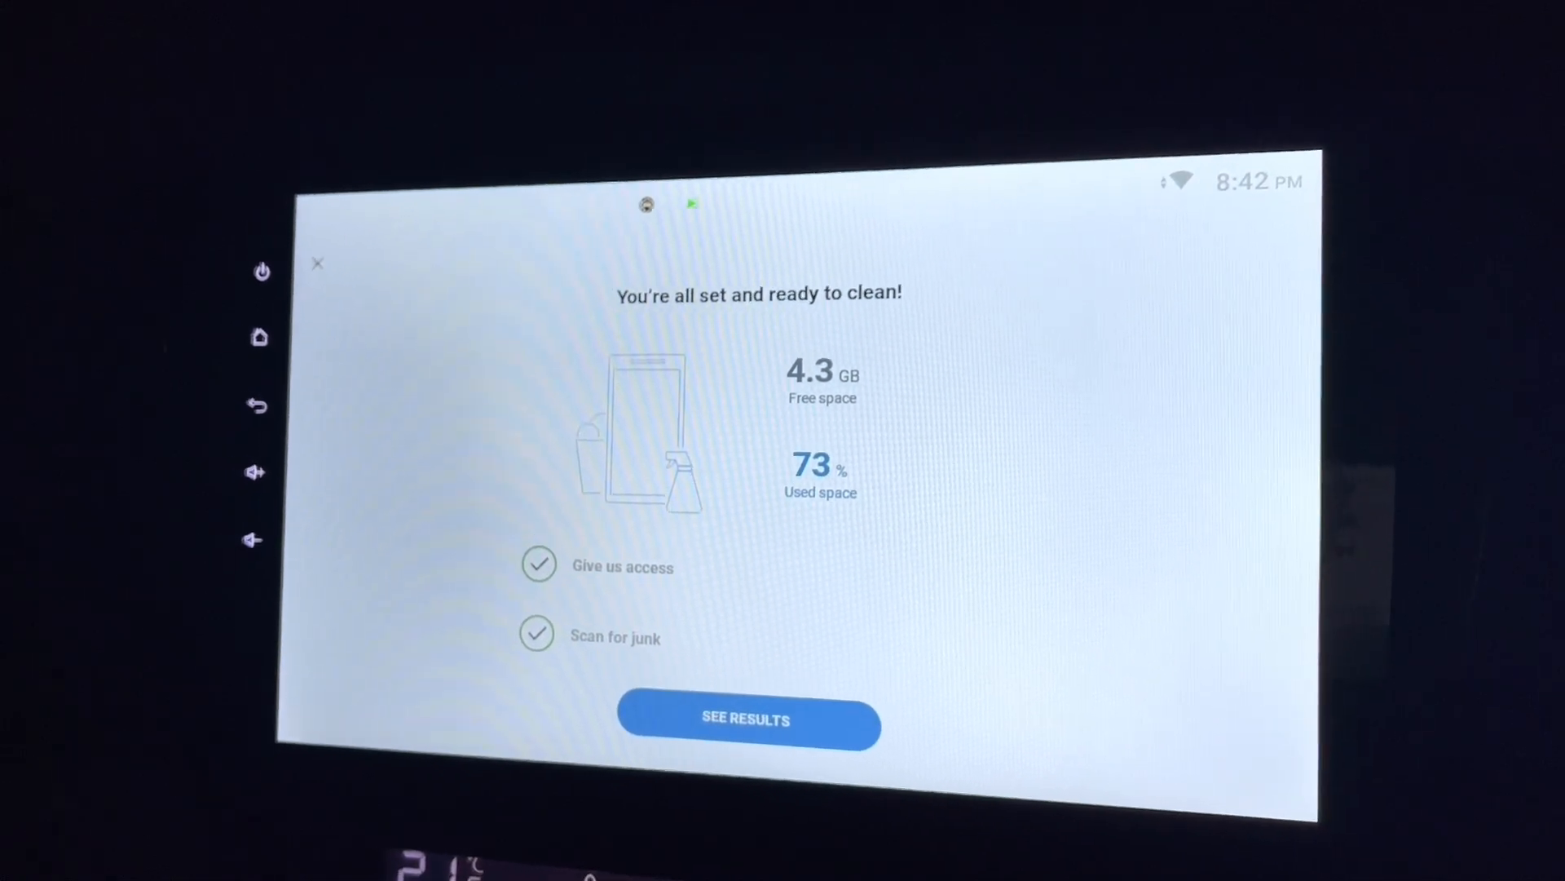
left_click(747, 720)
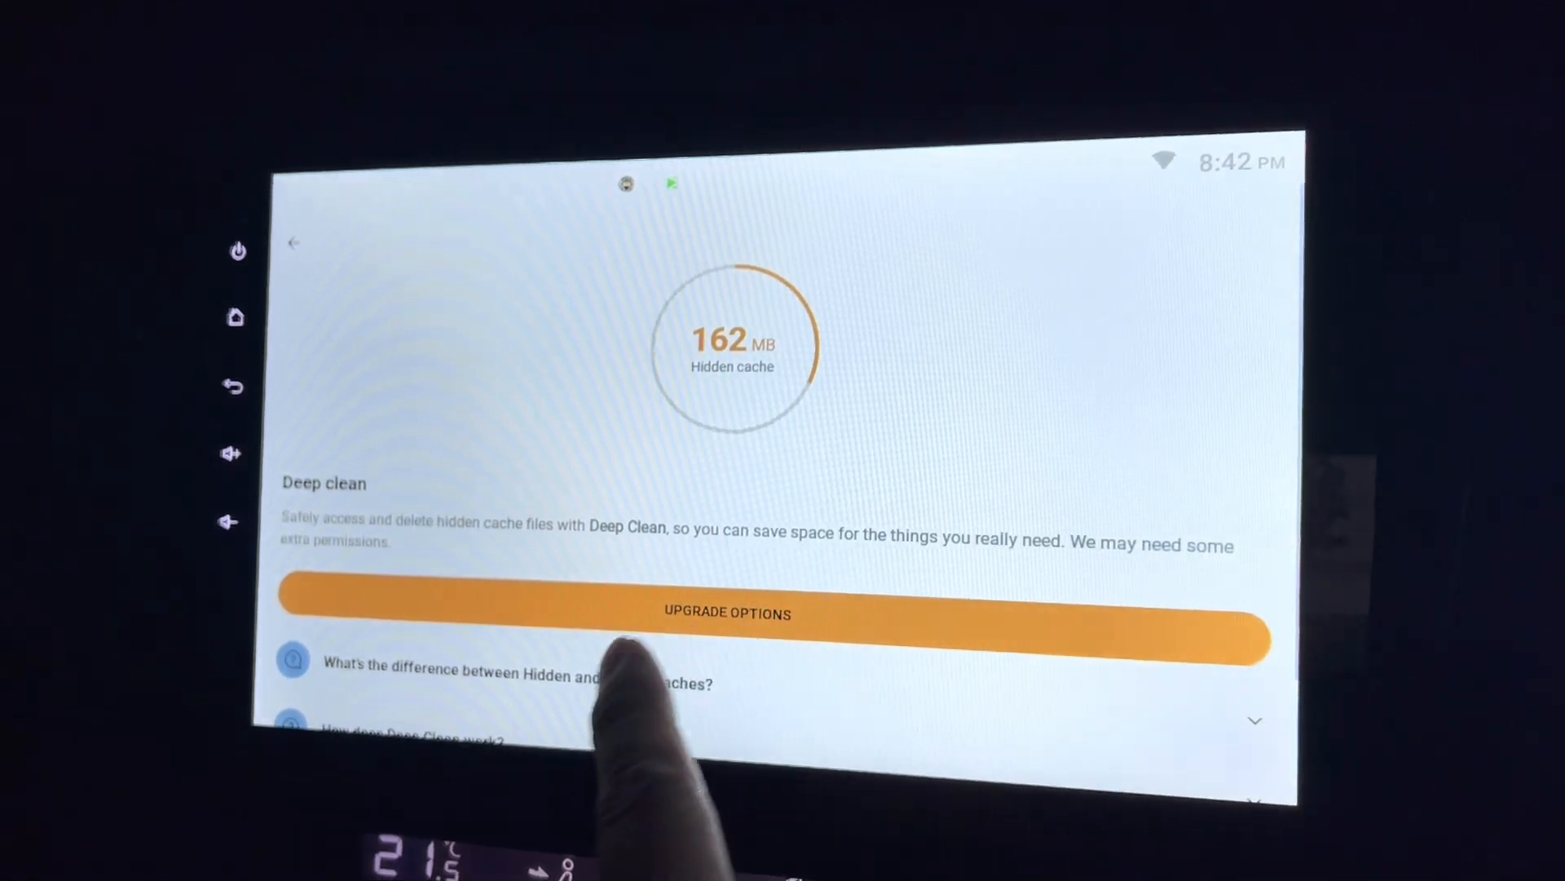
mouse_move(379, 499)
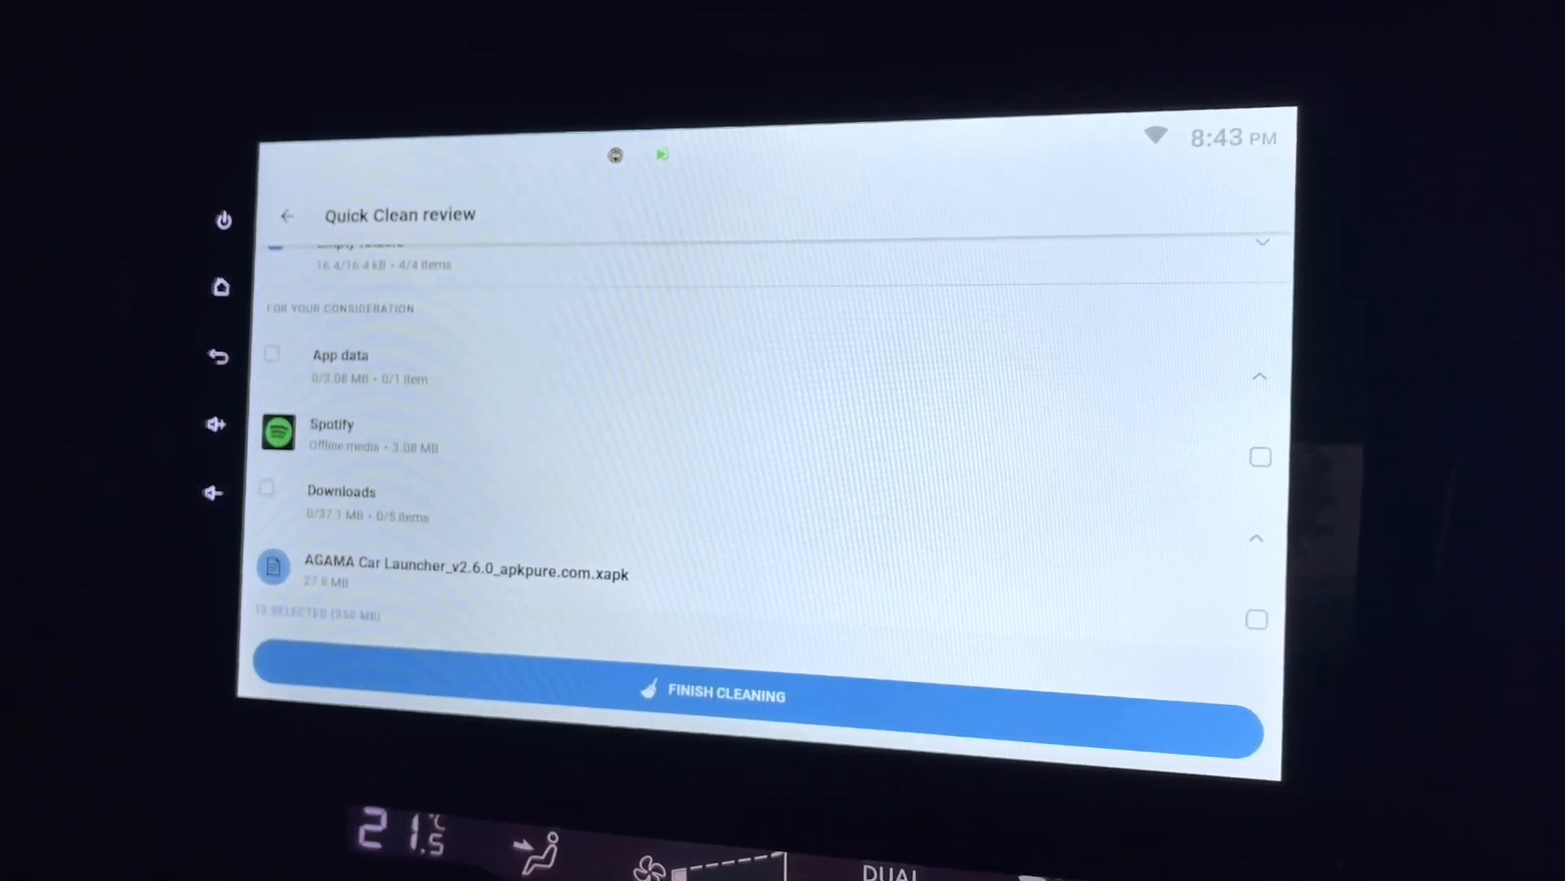
Step: Select 14 items (381 MB) including Spotify offline media and start Finish Cleaning
left_click(1259, 459)
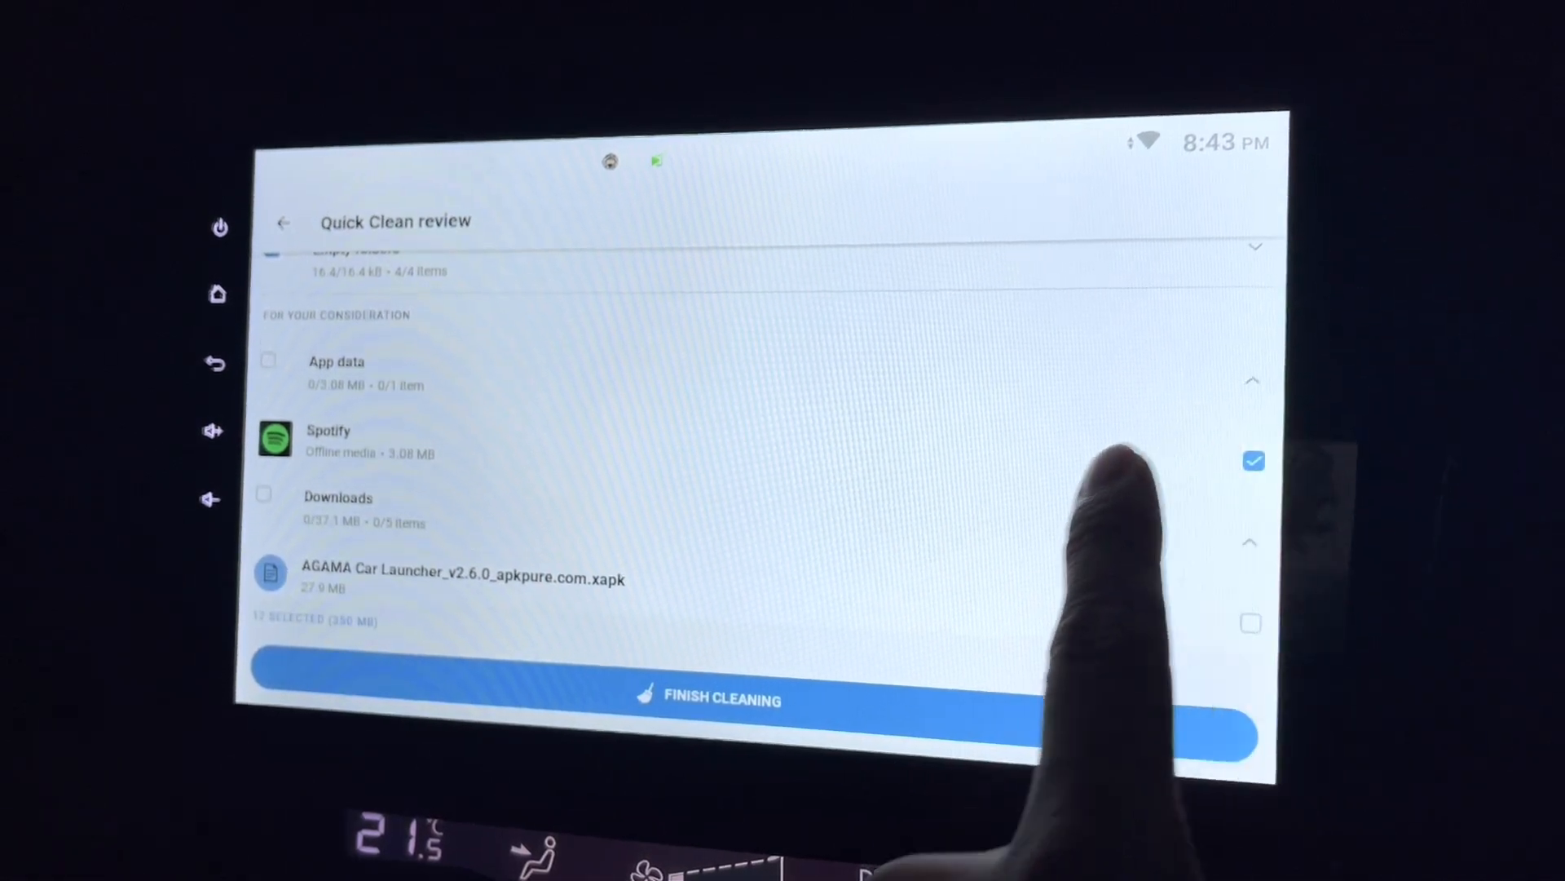
left_click(267, 360)
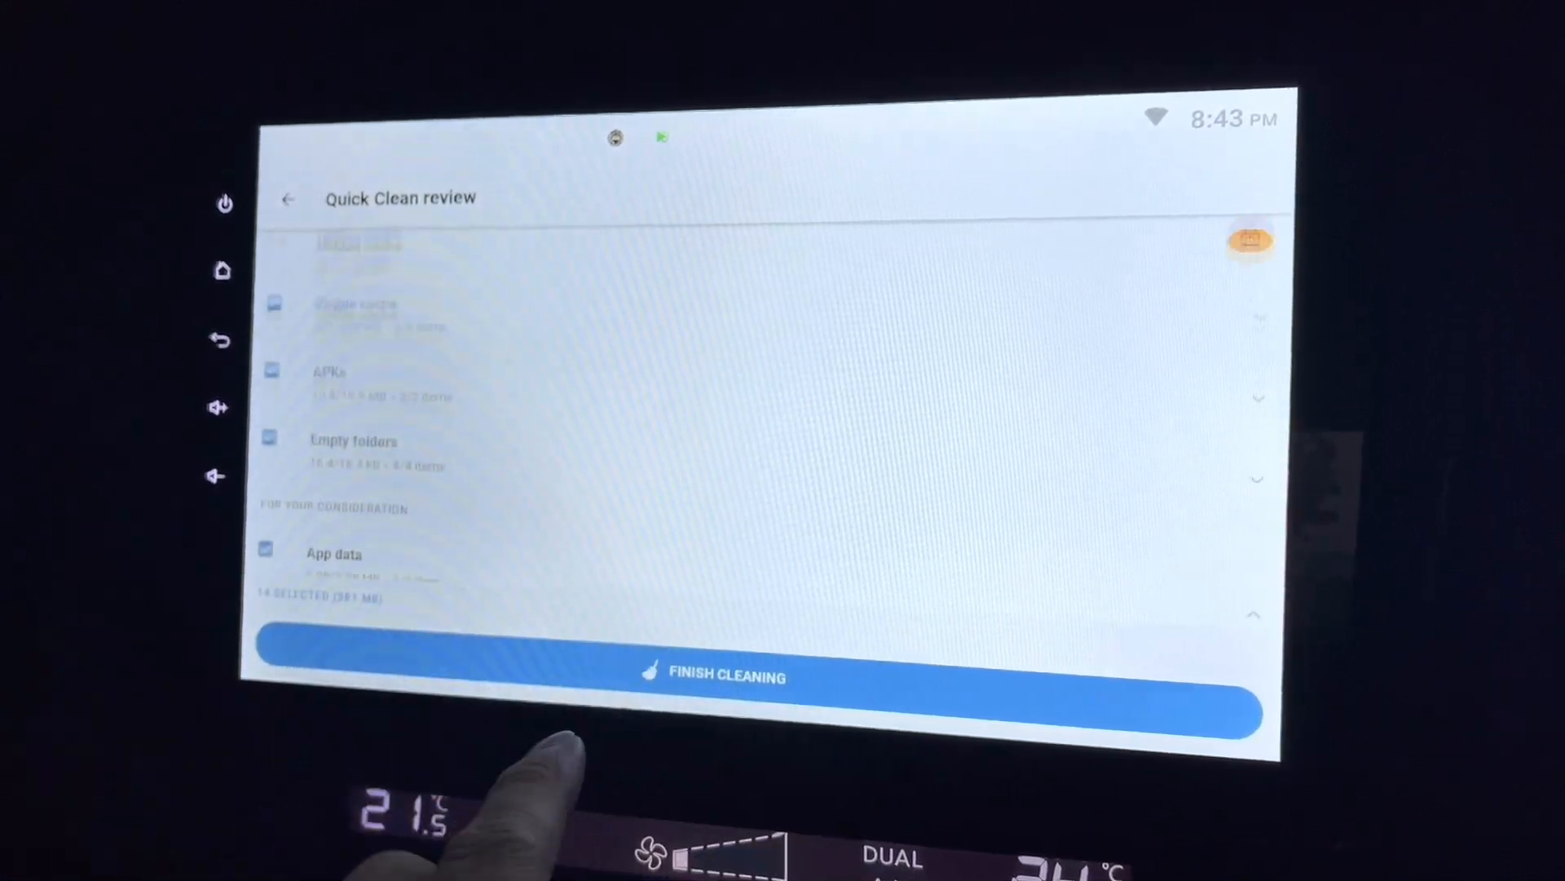
left_click(726, 676)
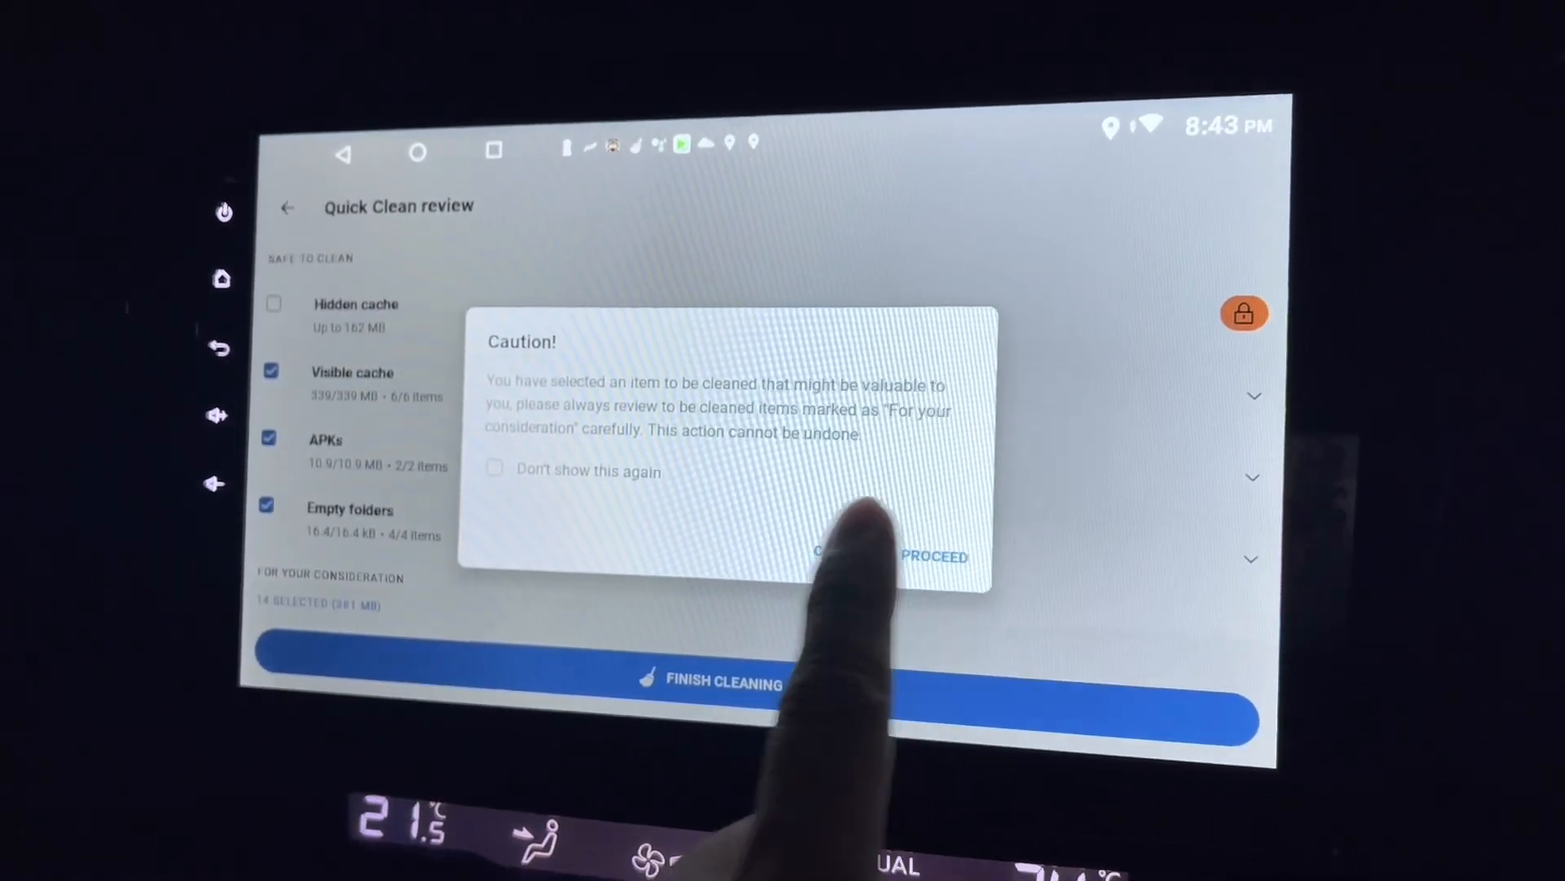
Step: Proceed past the caution warning, clean 8.19 kB, and open the 77% memory Boost screen
left_click(939, 556)
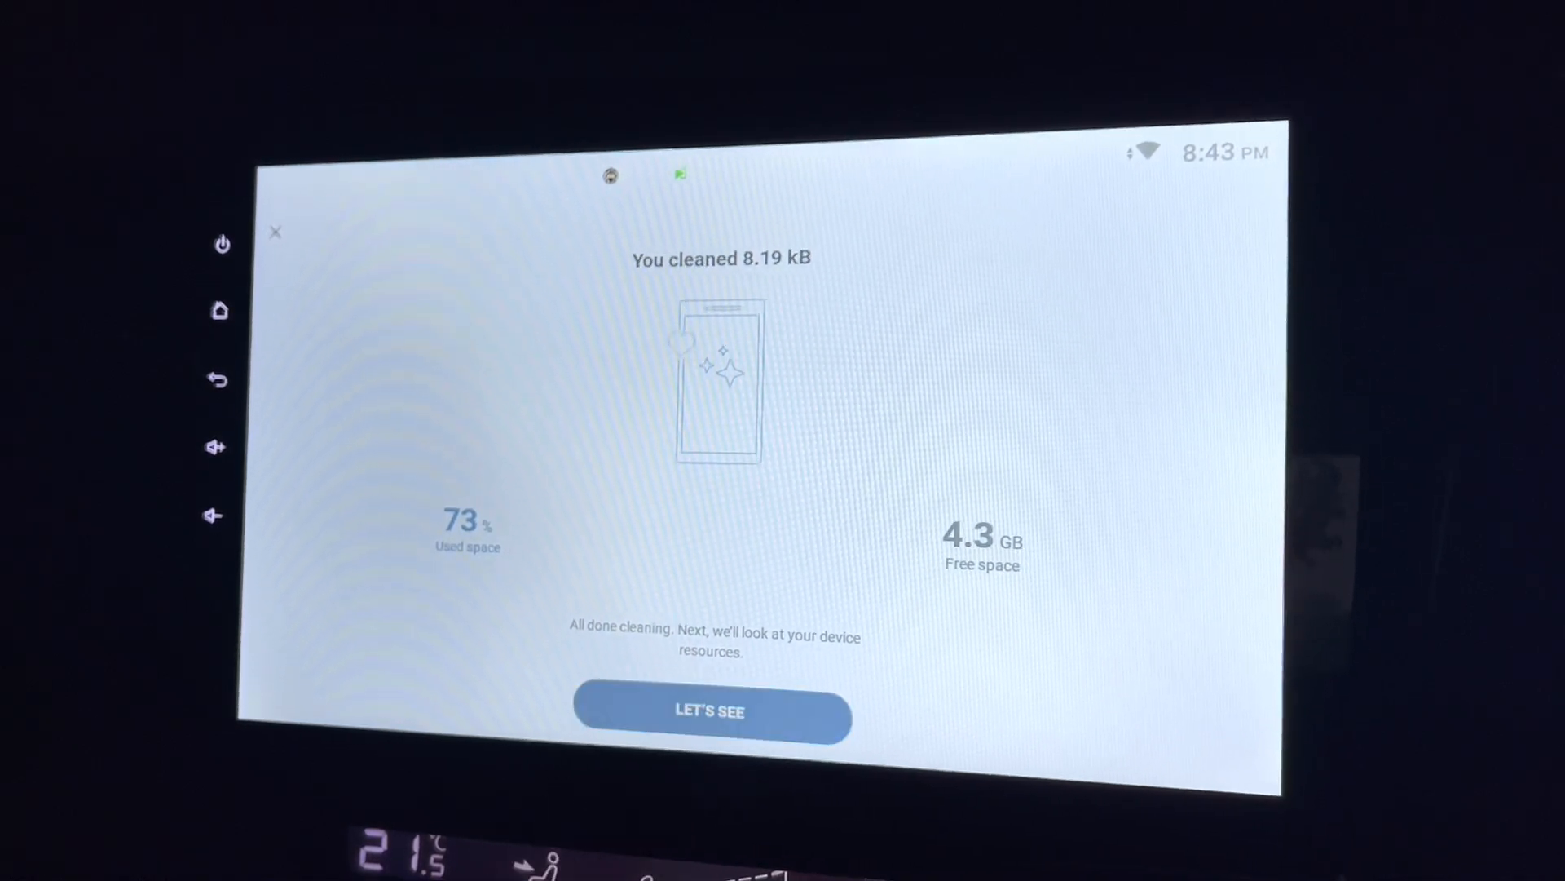
left_click(711, 712)
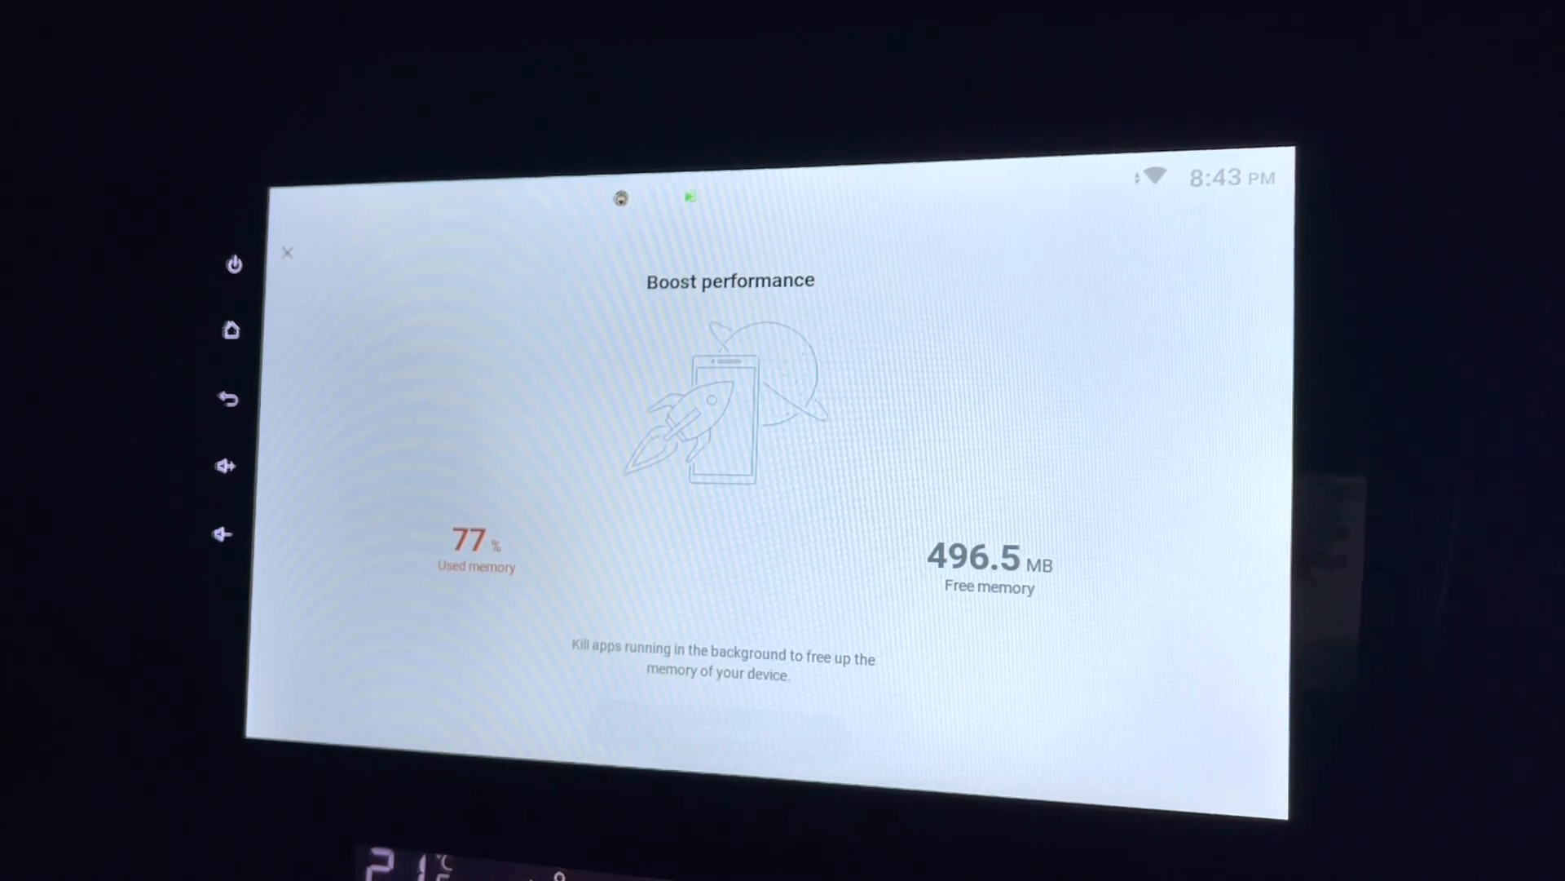
Step: Run Quick Boost to drop memory use to 70% with 644.5 MB free
left_click(719, 735)
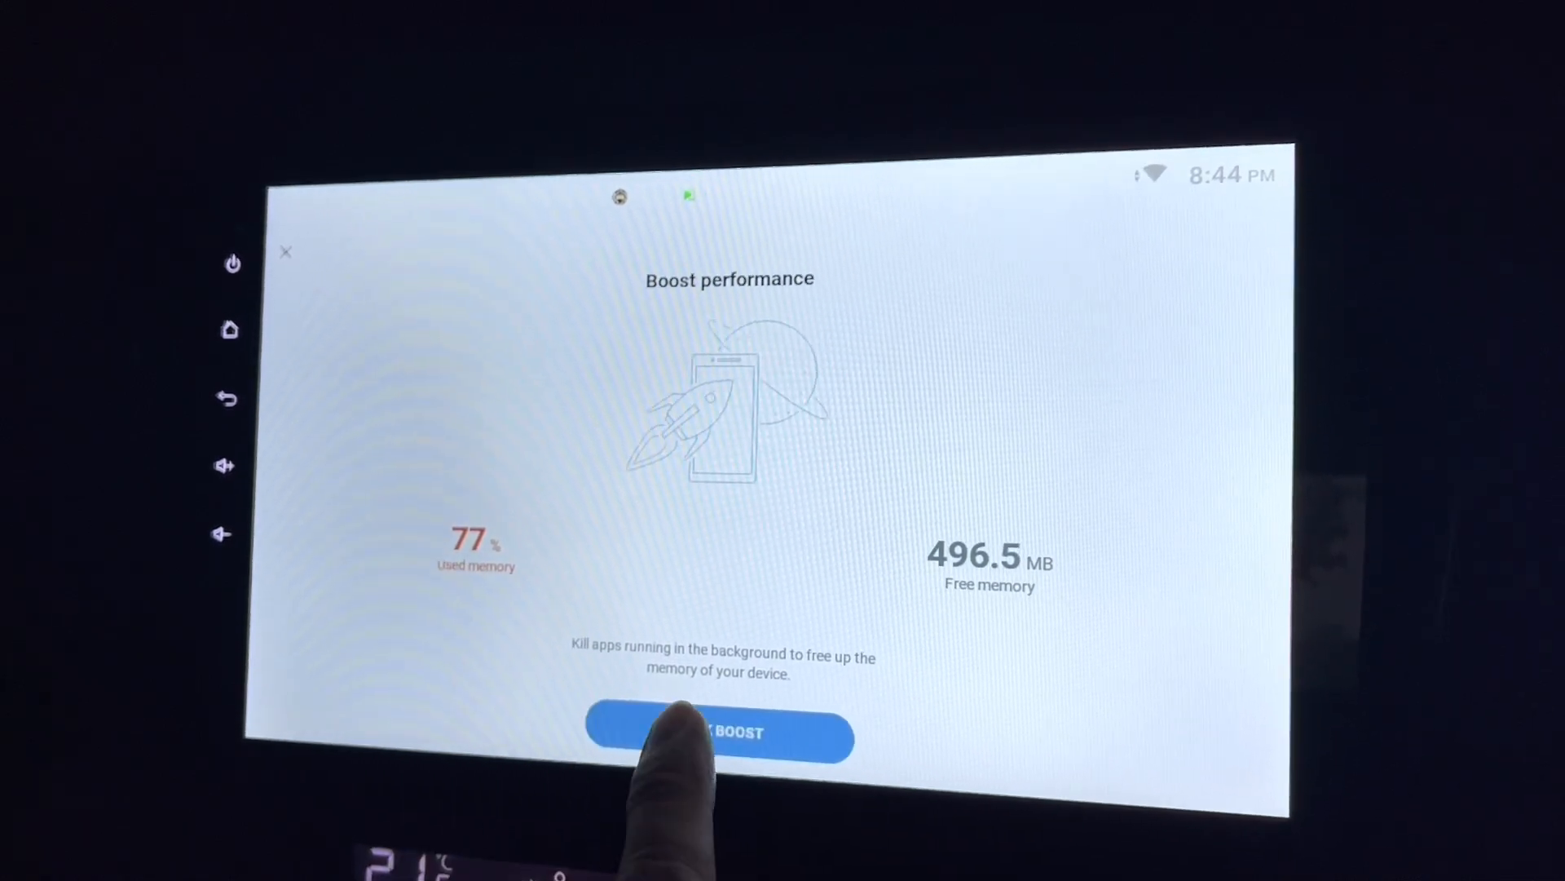
left_click(719, 734)
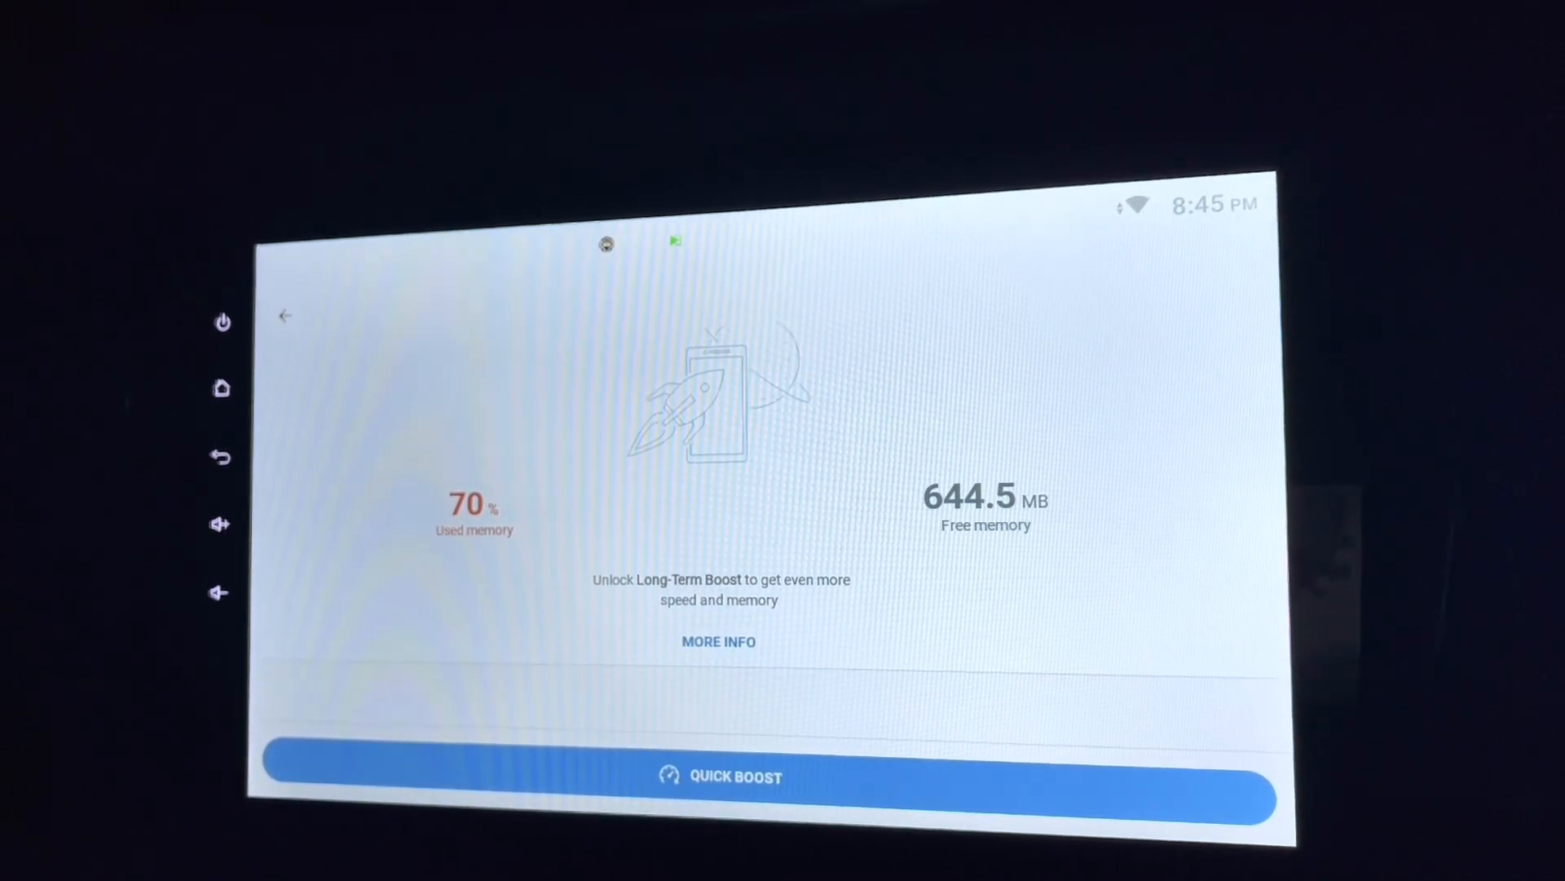
left_click(719, 775)
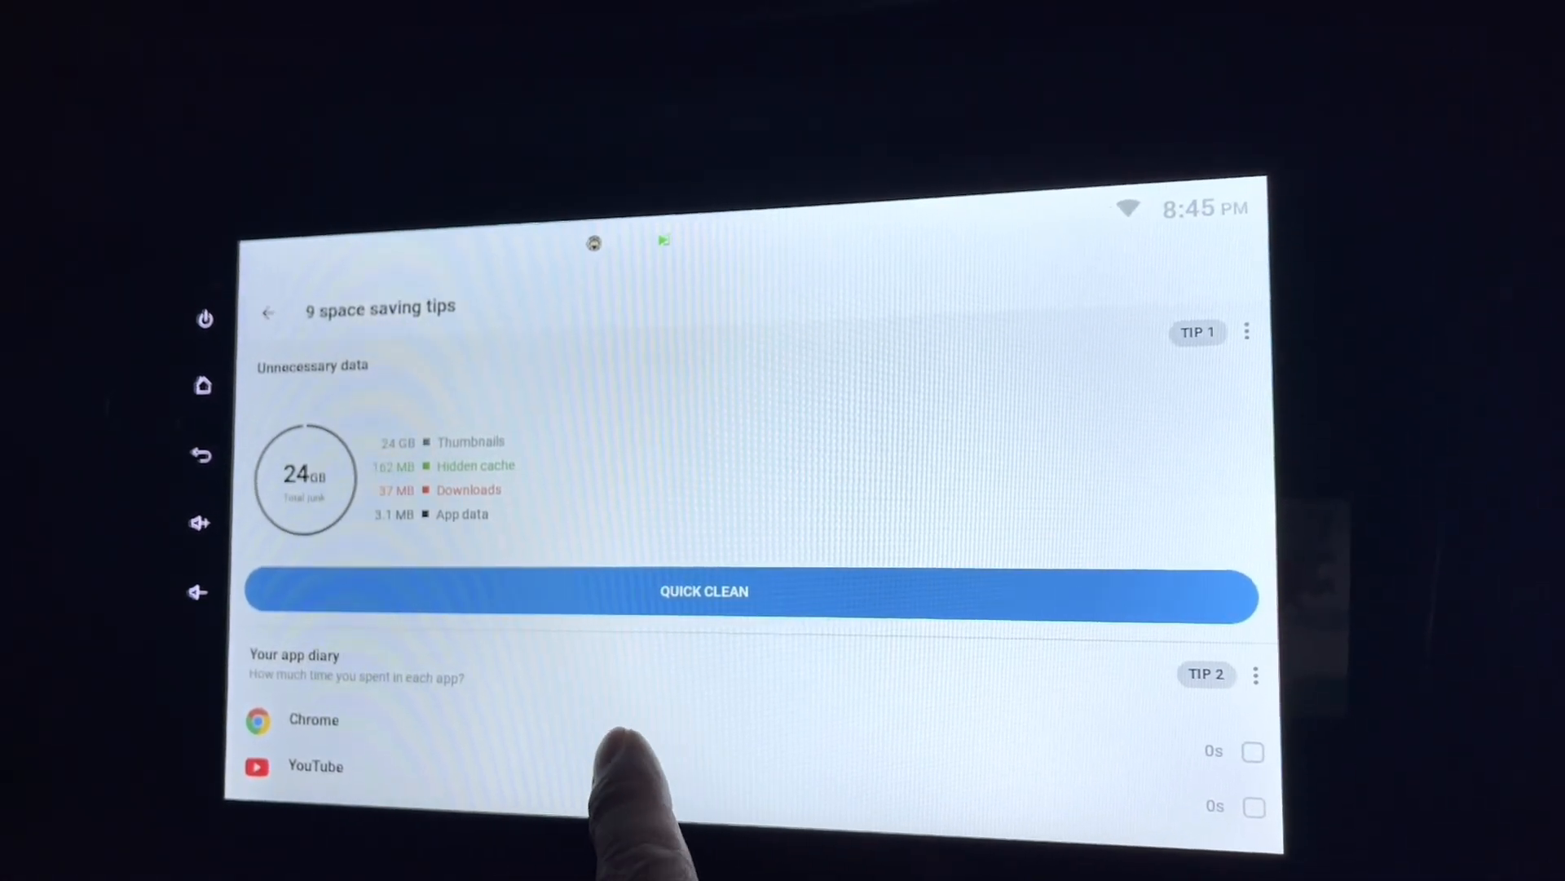
Step: Scroll through unnecessary data and app diary tips, then show all 9 screenshots (2.46 MB)
scroll("down", 3)
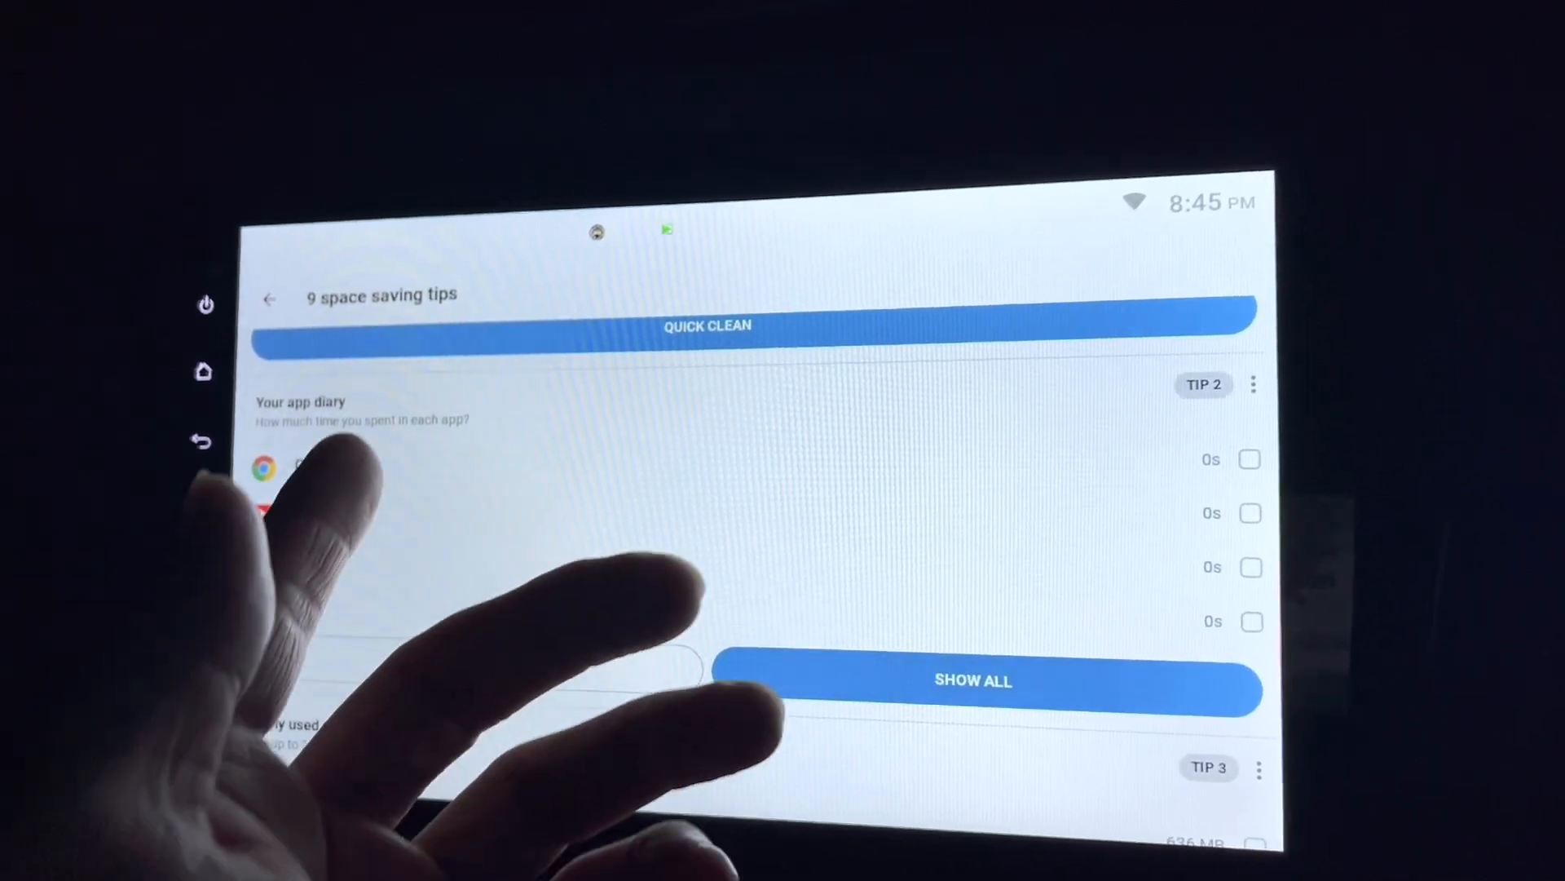
left_click(1250, 459)
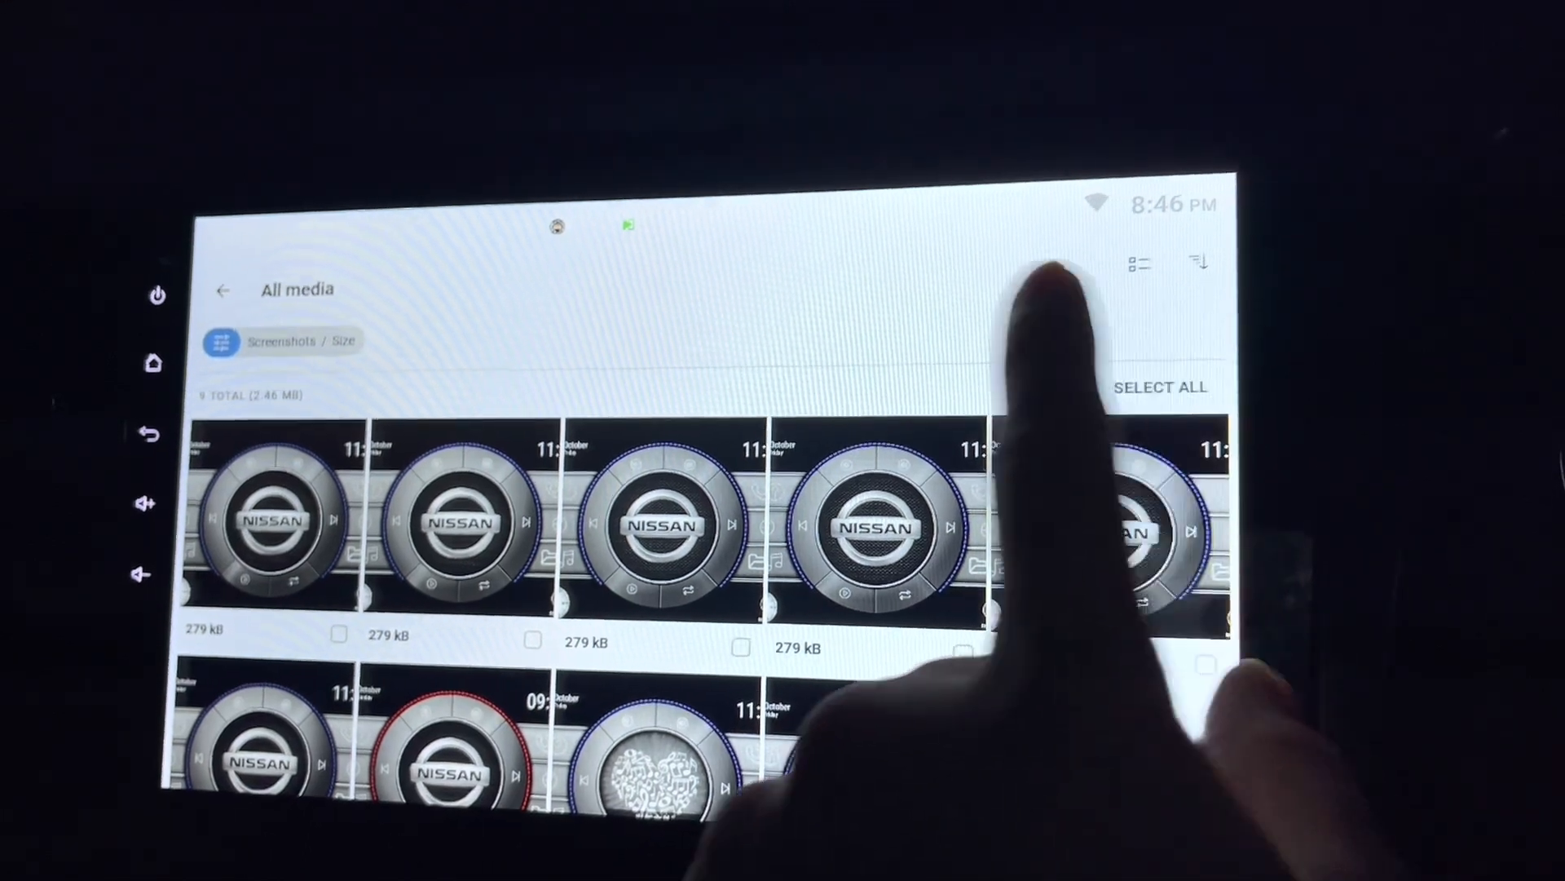
Step: Select all 9 screenshots (2.46 MB) in the Screenshots-filtered All media list
left_click(1161, 386)
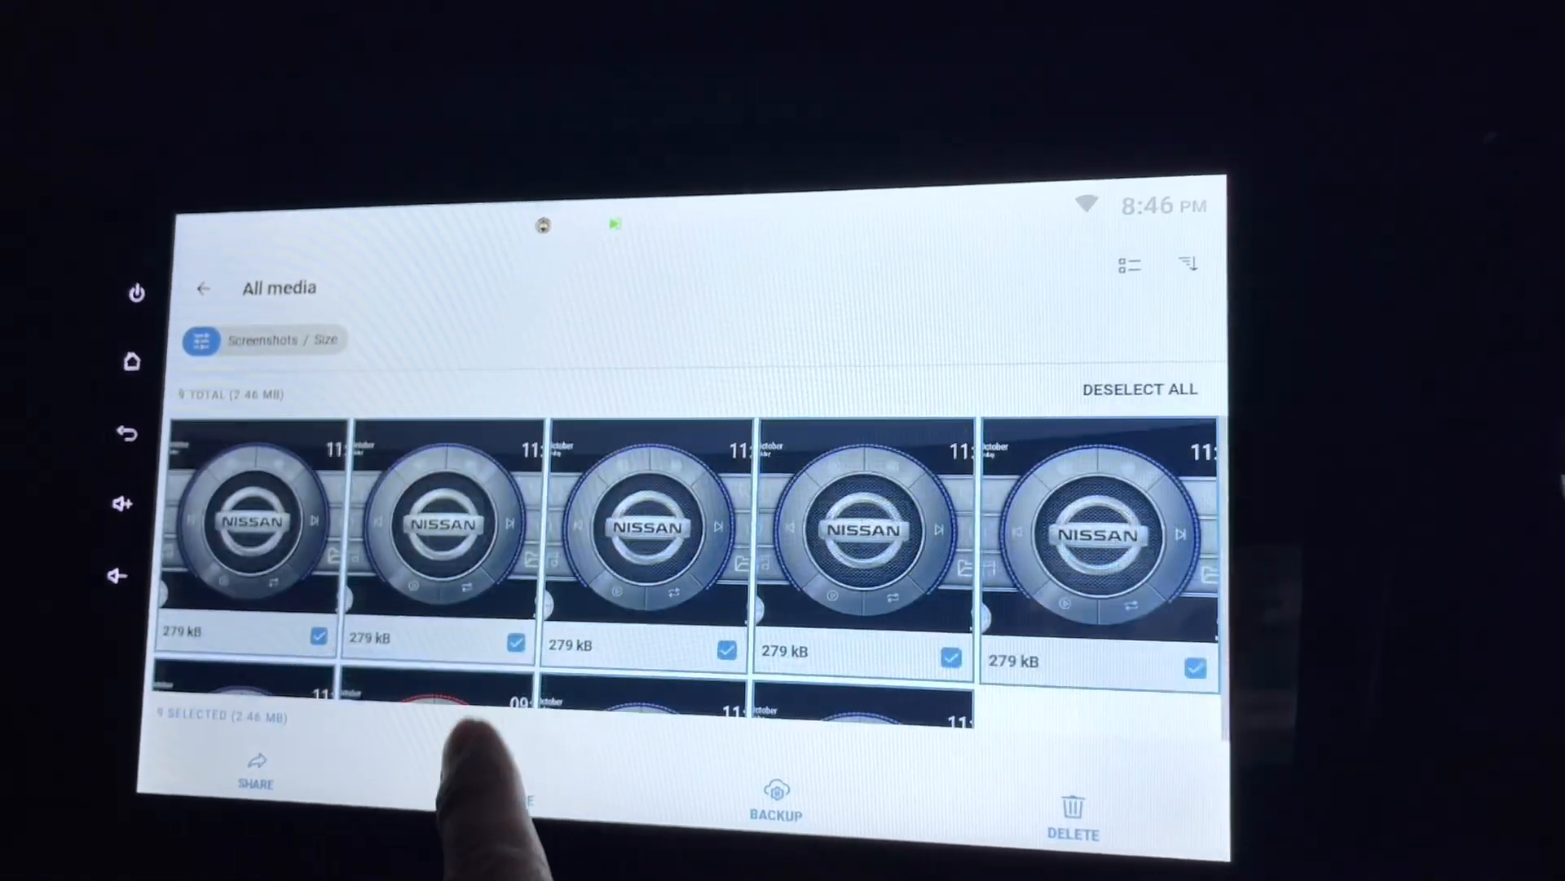
Step: Delete the selected screenshots to free 2.46 MB, then return to the space saving tips
left_click(1072, 809)
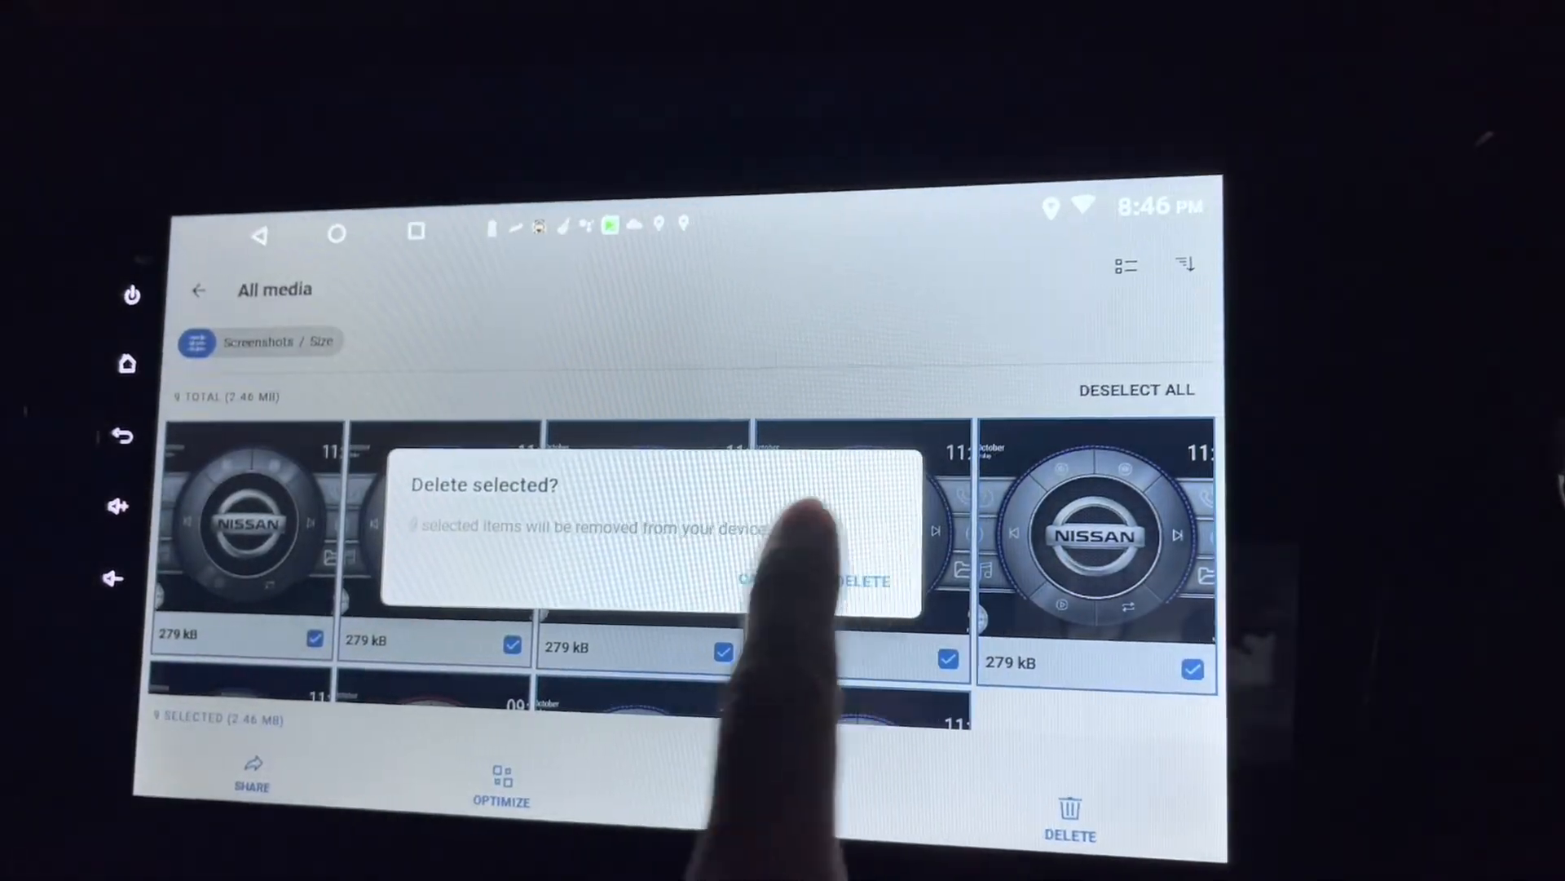
left_click(868, 581)
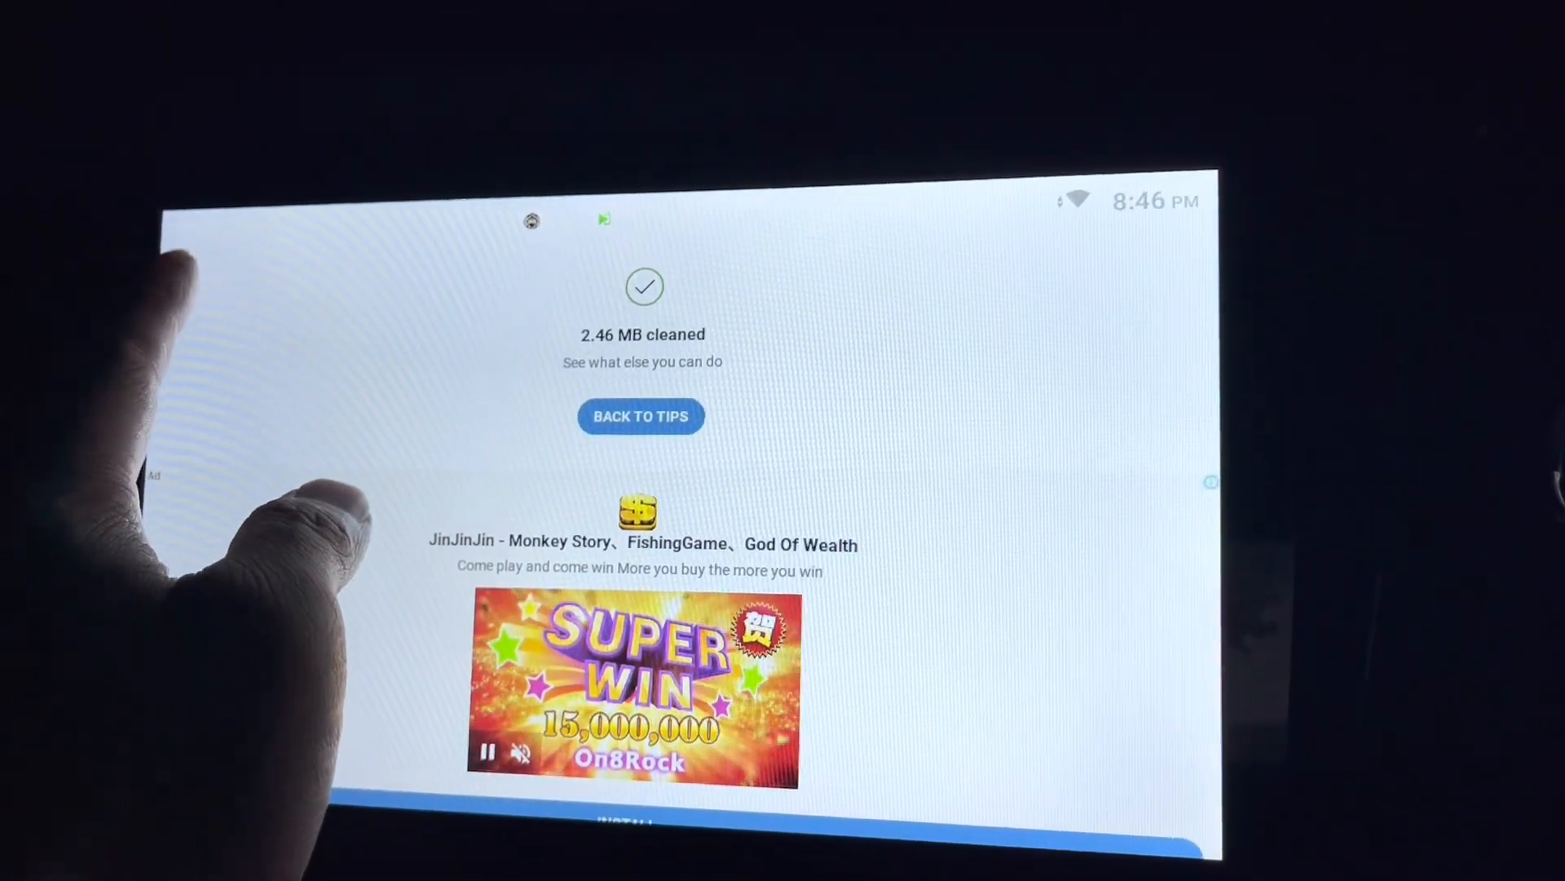
left_click(641, 416)
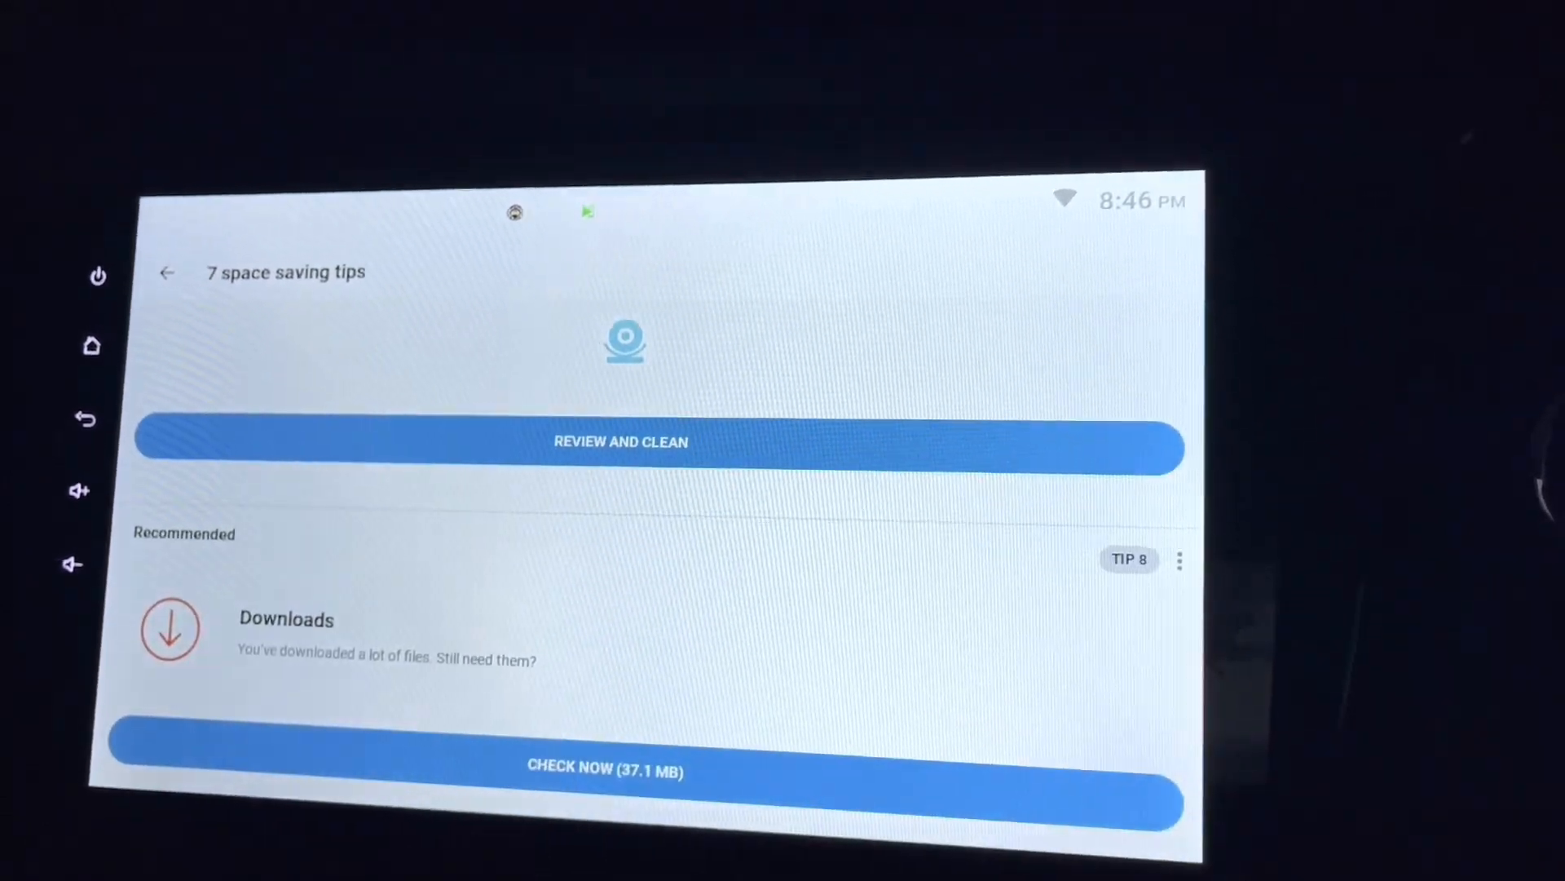
Step: From the dashboard, browse Media Overview: 19.1 MB of media and 28.4 kB of bad and old photos
left_click(167, 271)
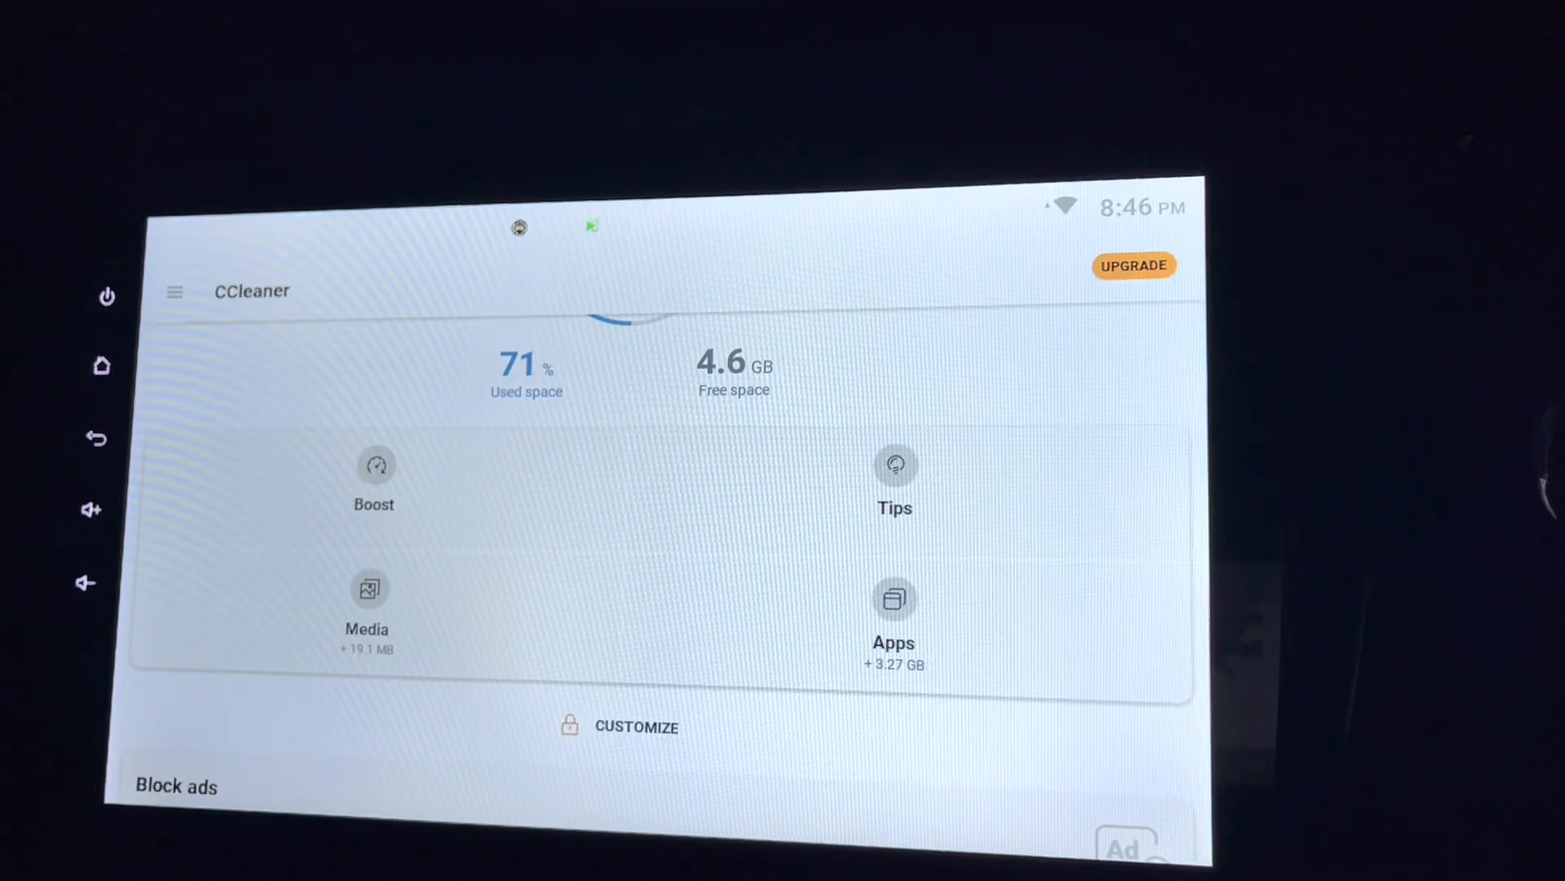
left_click(366, 587)
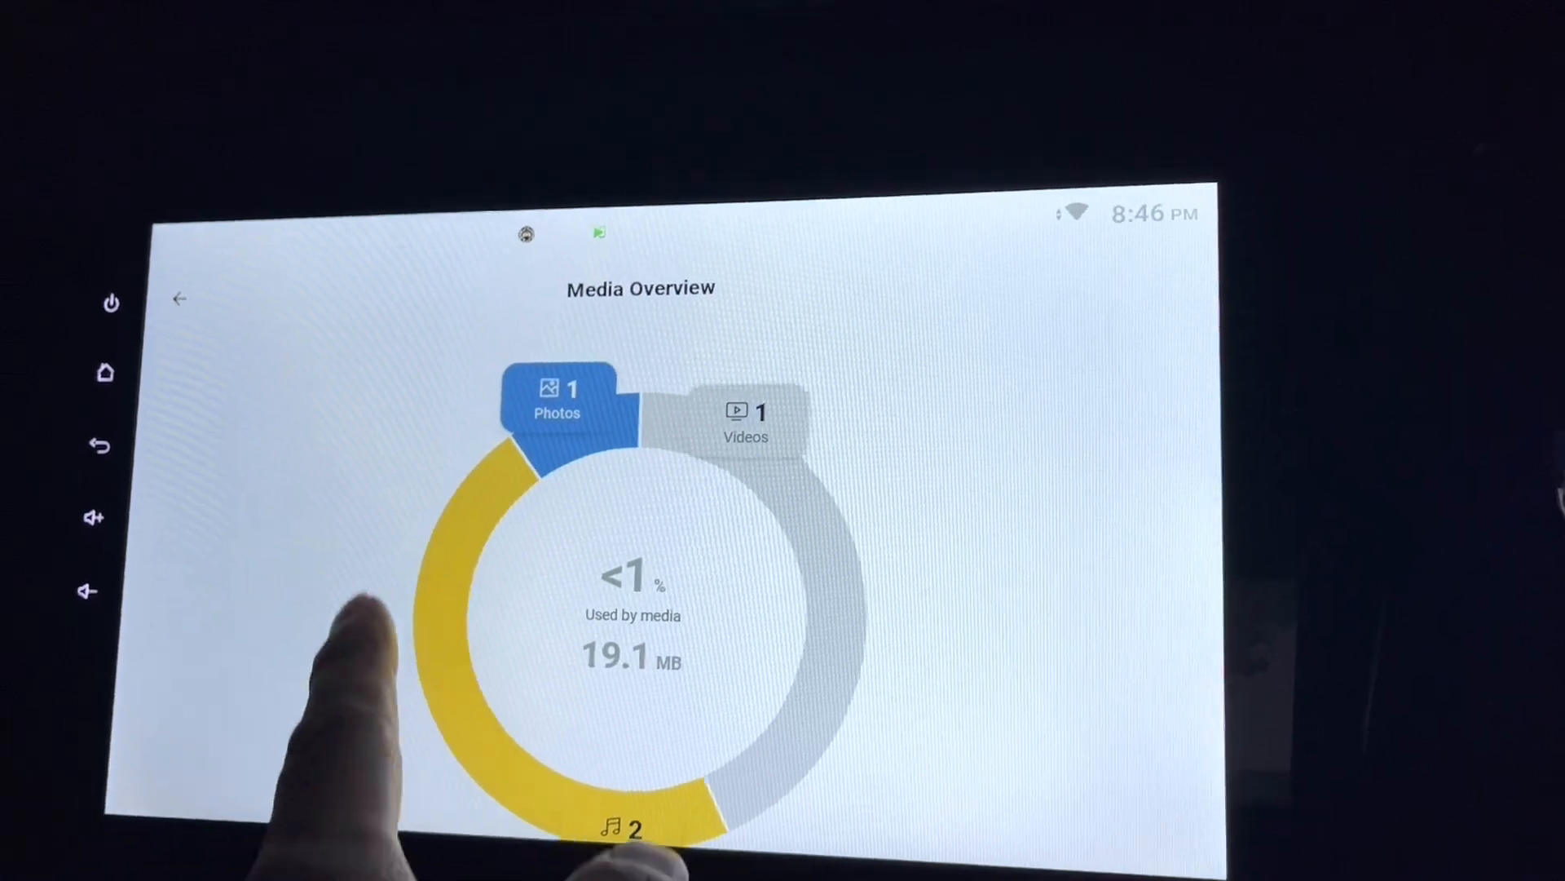
scroll("down", 3)
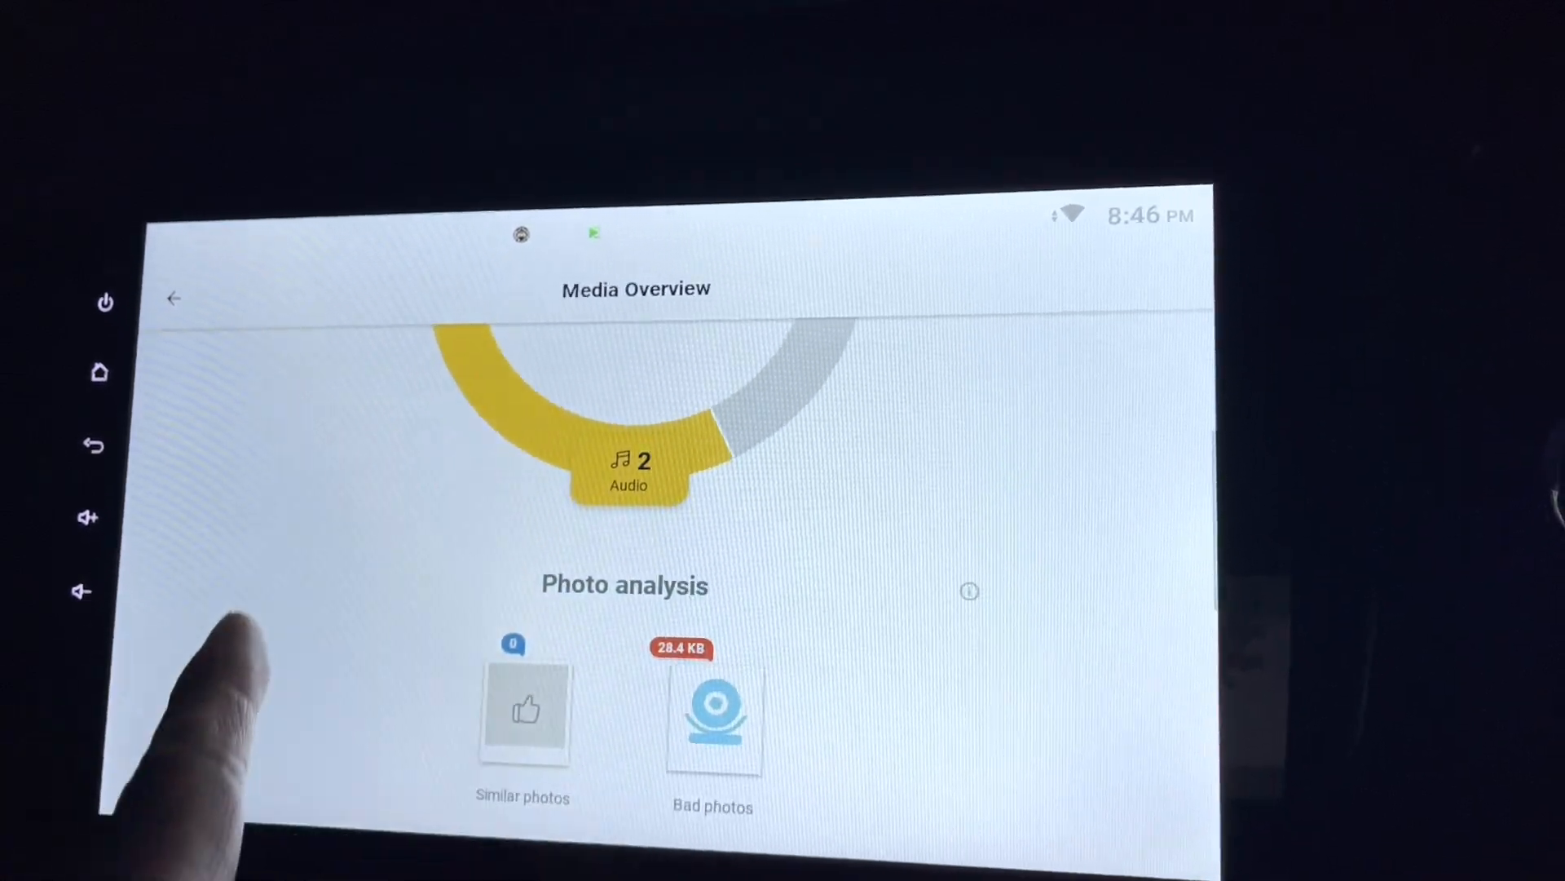
scroll("down", 3)
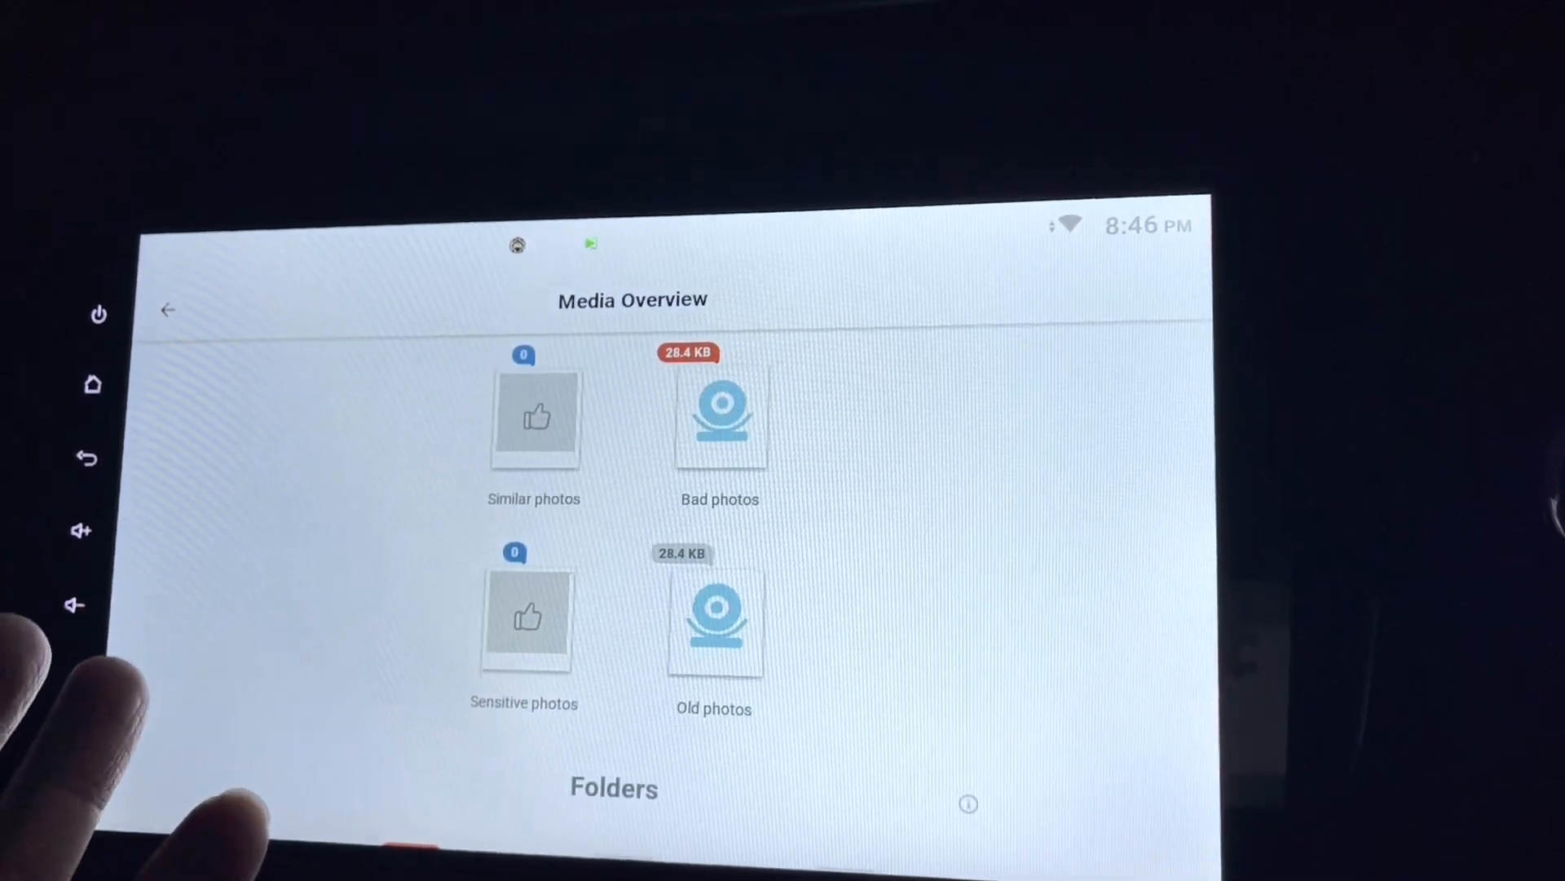
scroll("down", 3)
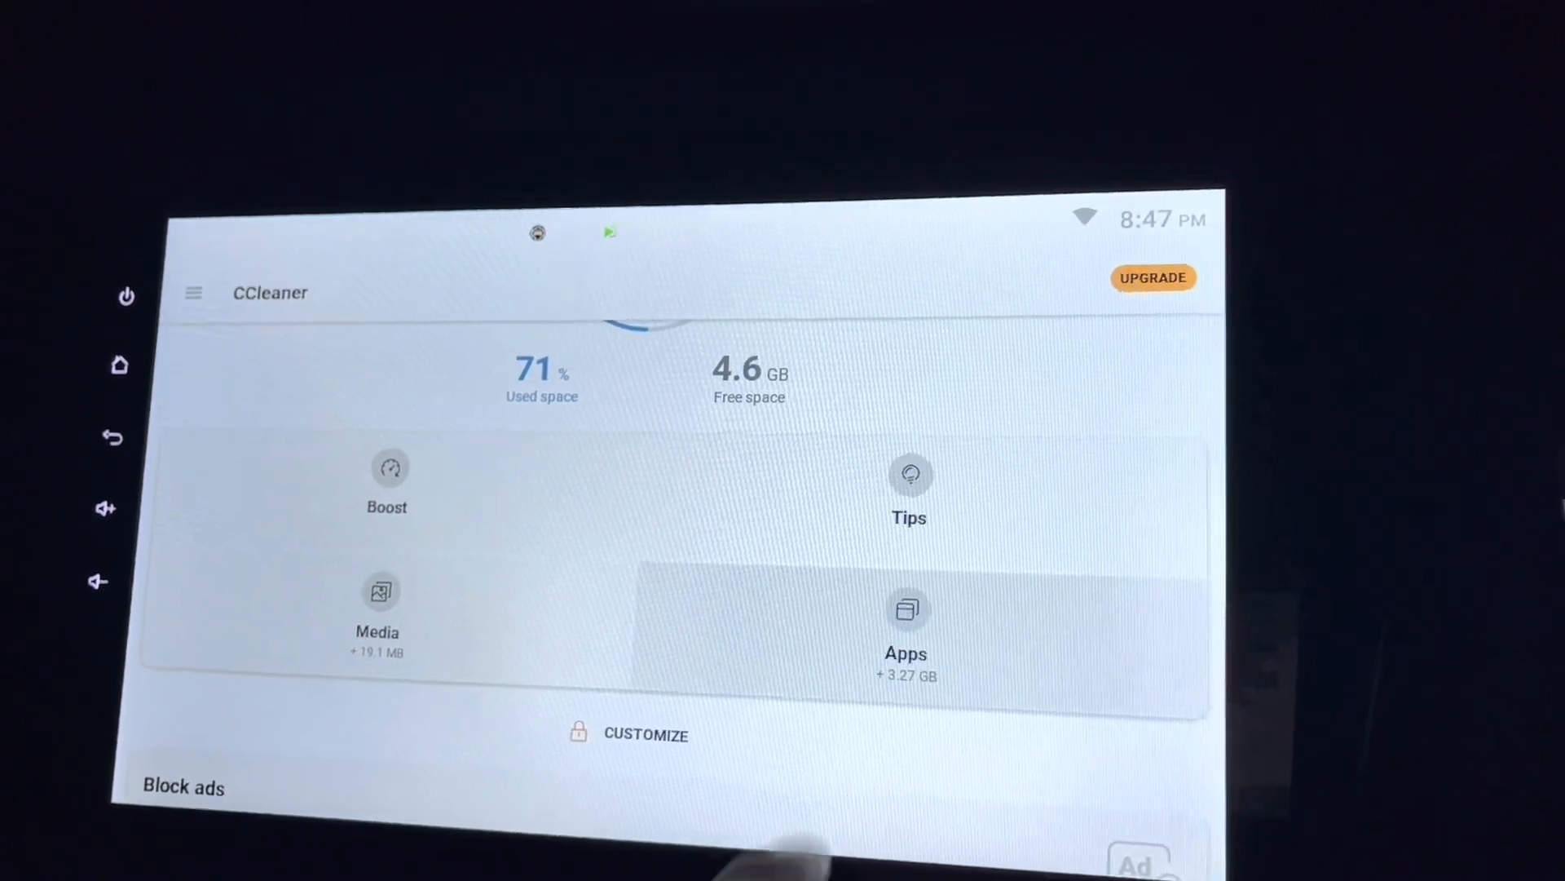
Step: Browse Apps Overview: 21 apps using 3.27 GB, drainers, and app lists by battery and size
left_click(905, 624)
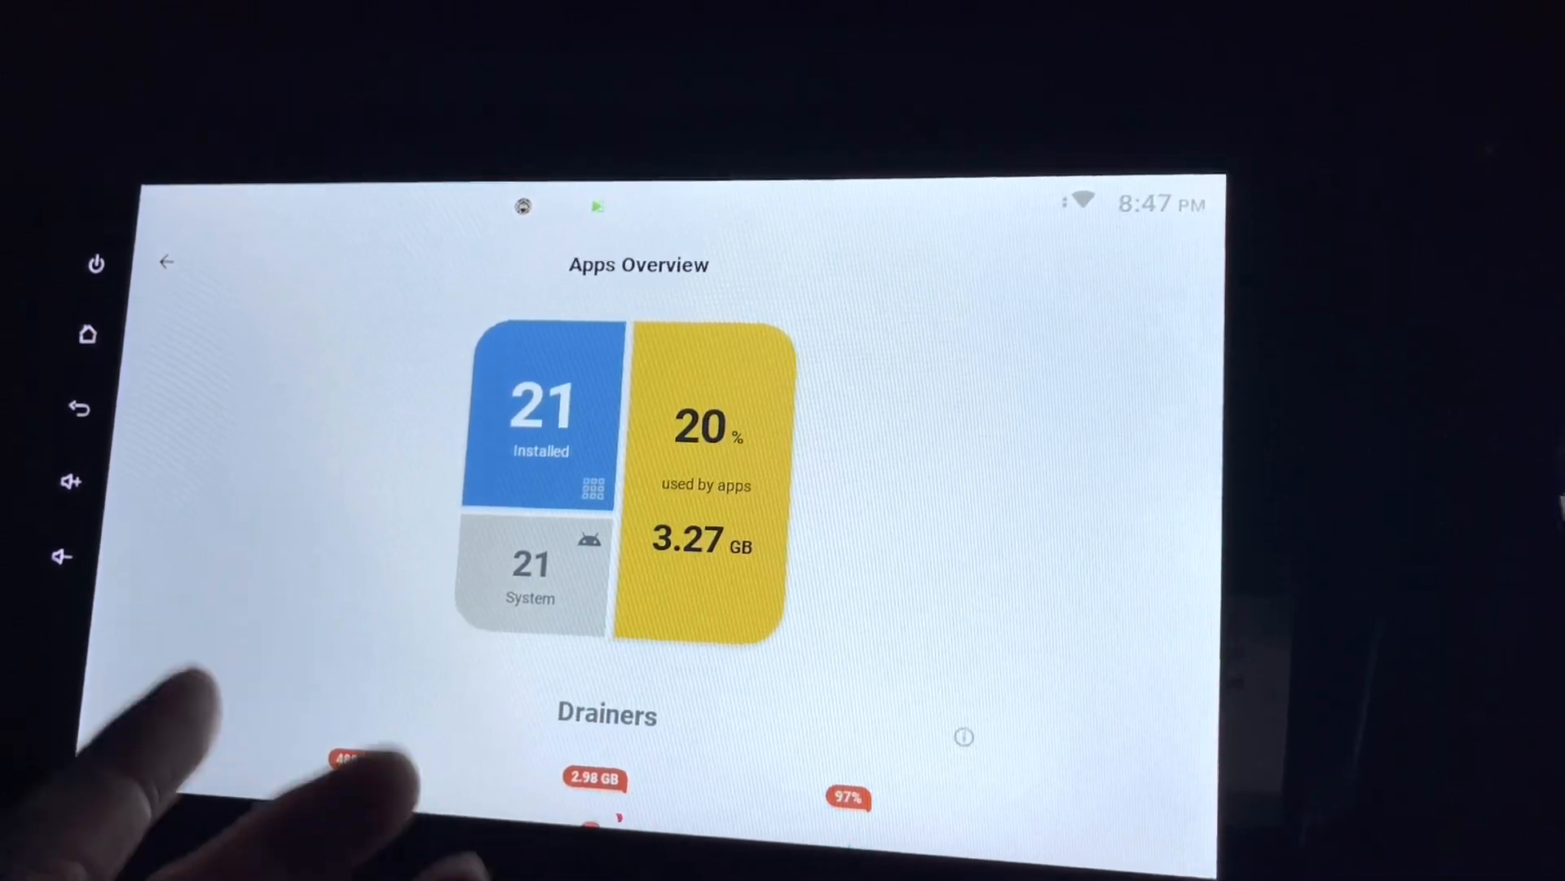
scroll("down", 3)
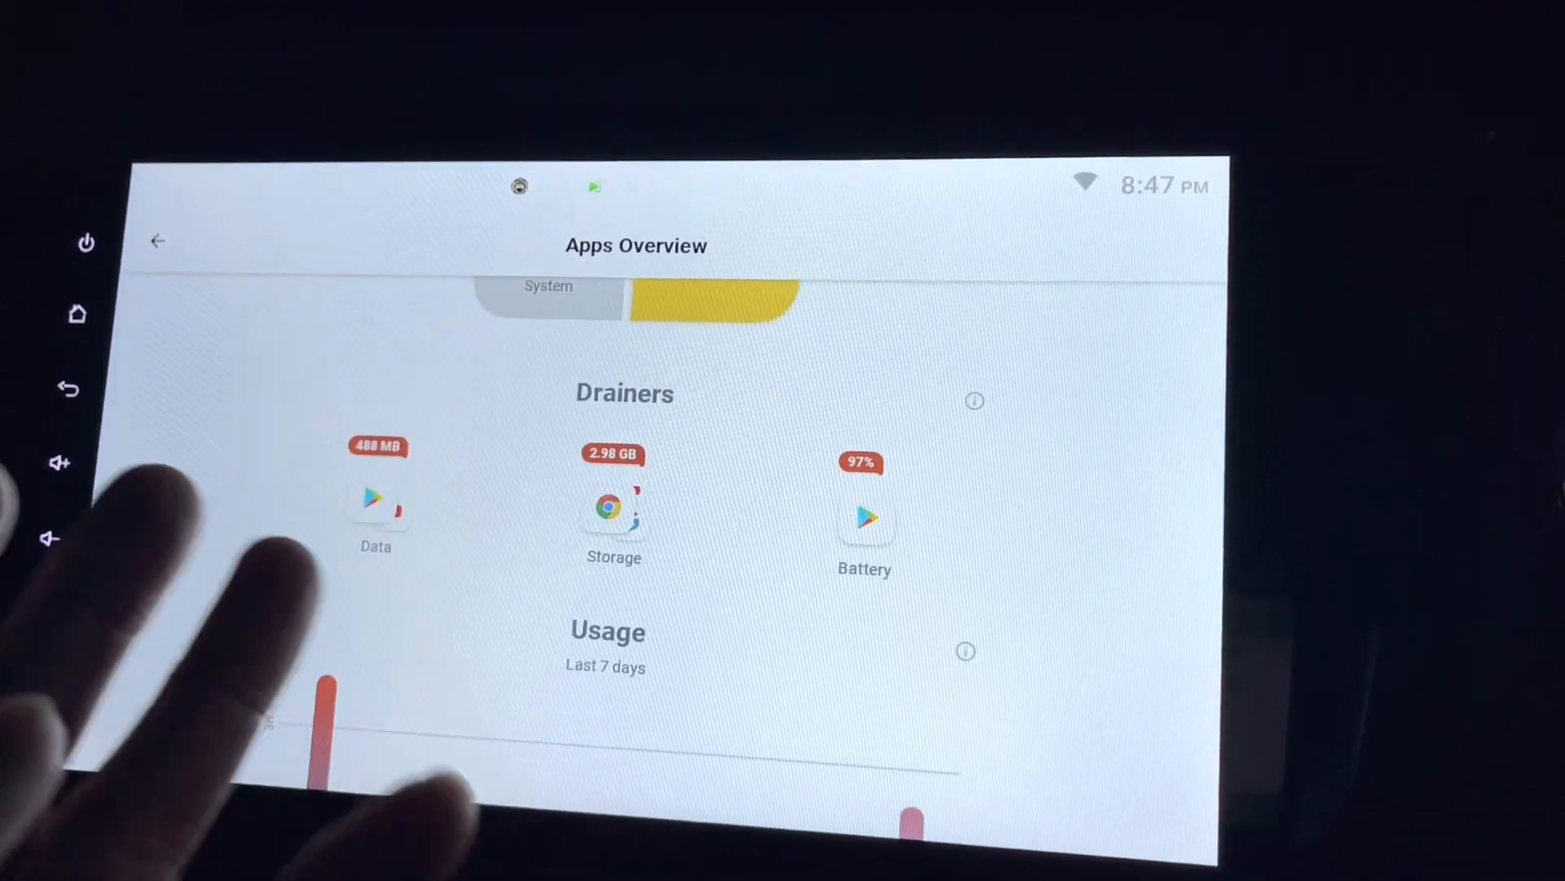
scroll("down", 3)
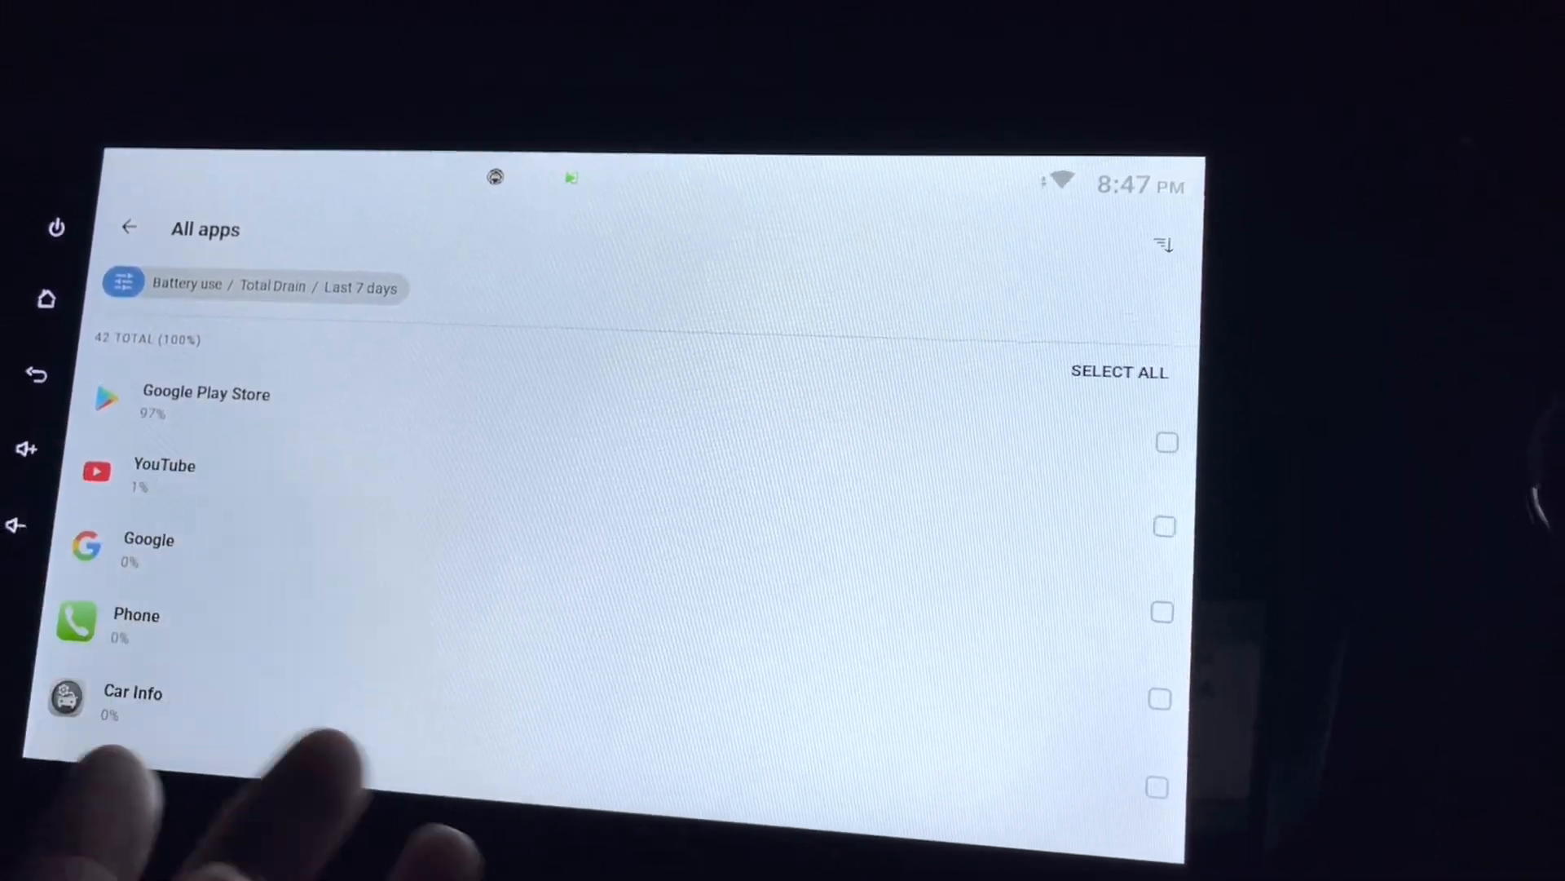
scroll("down", 3)
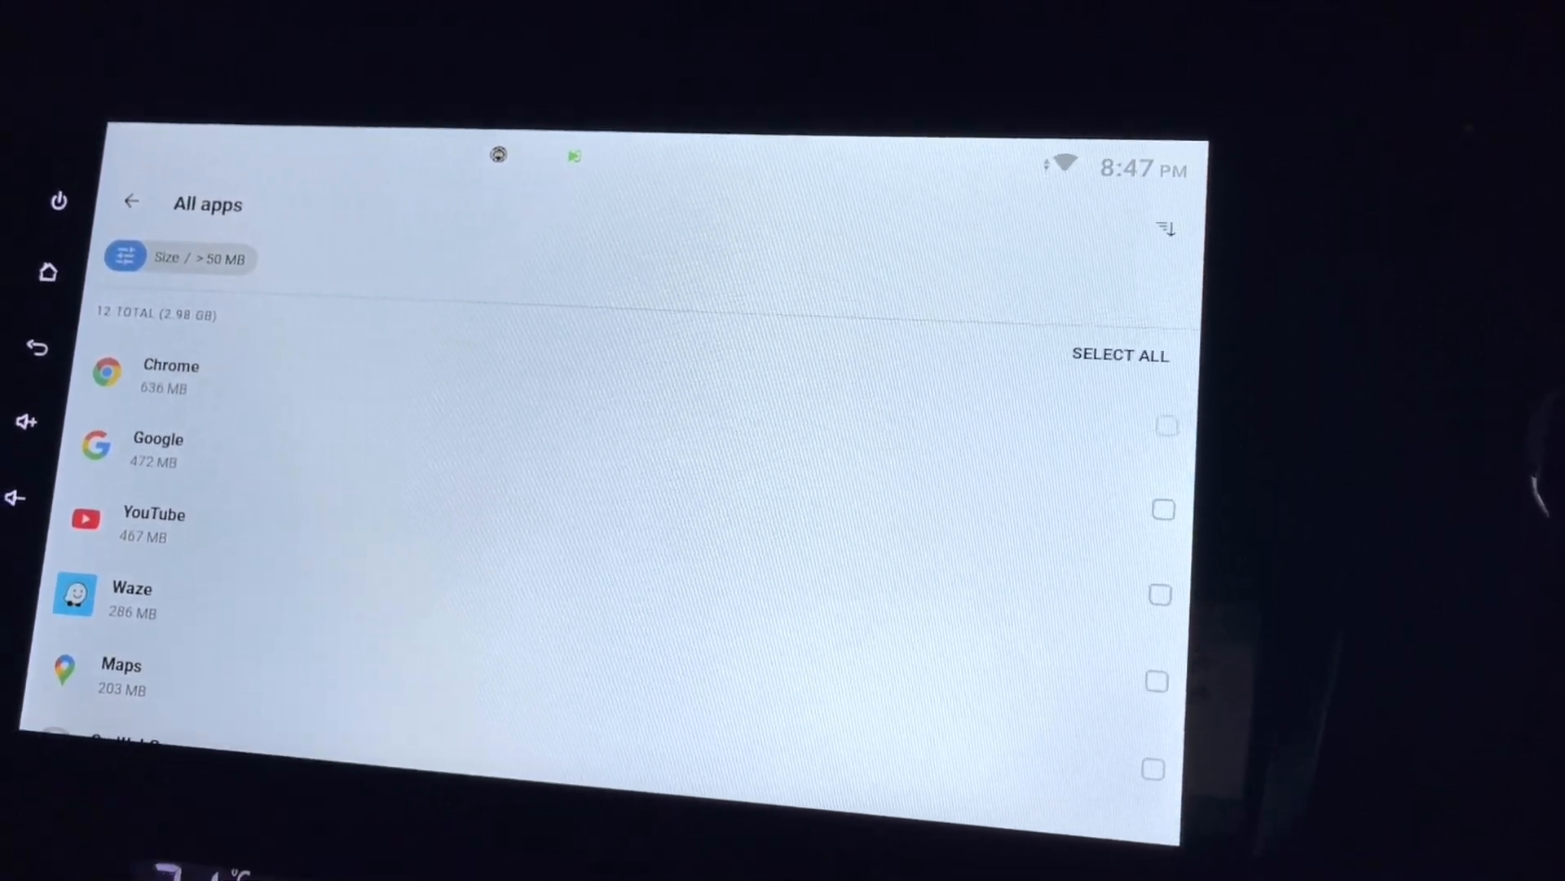
scroll("down", 3)
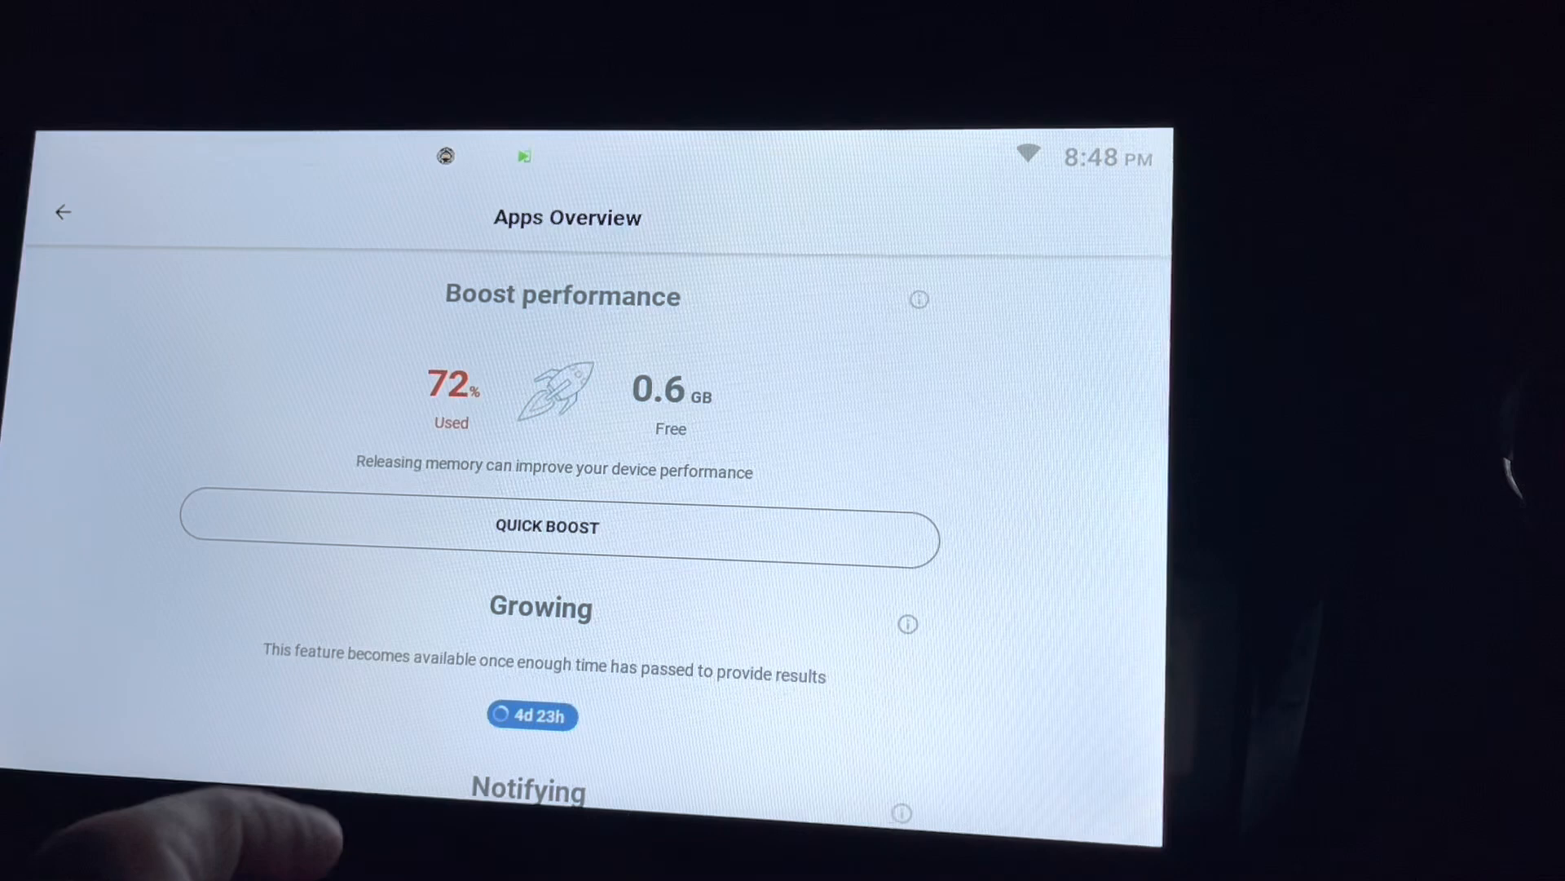
Step: Run Quick Boost to cut memory use from 72% to 68%, then go back
left_click(555, 528)
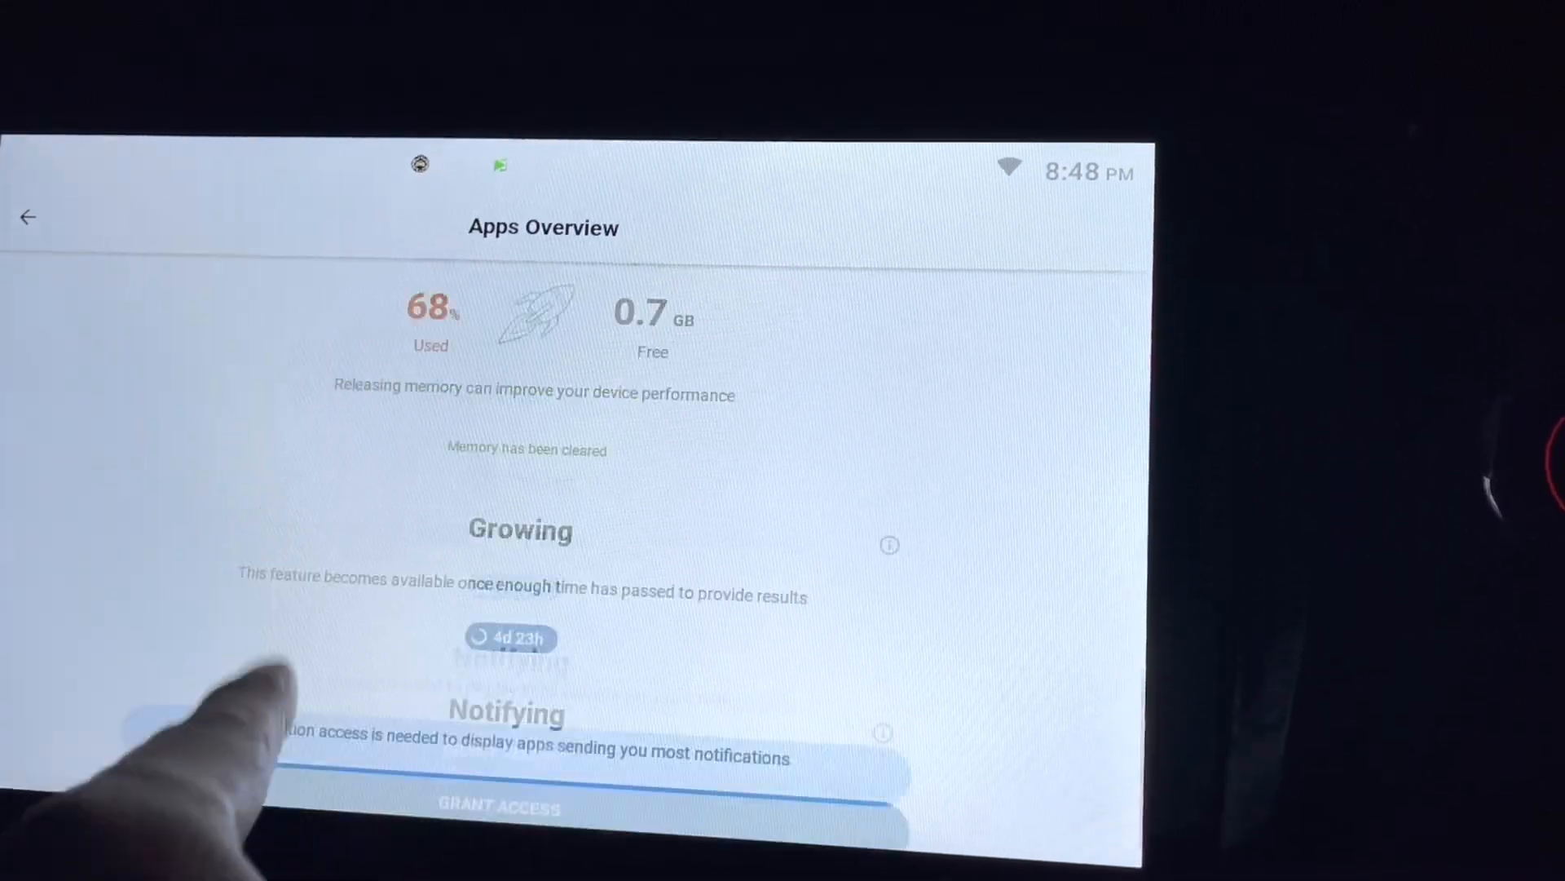
left_click(27, 217)
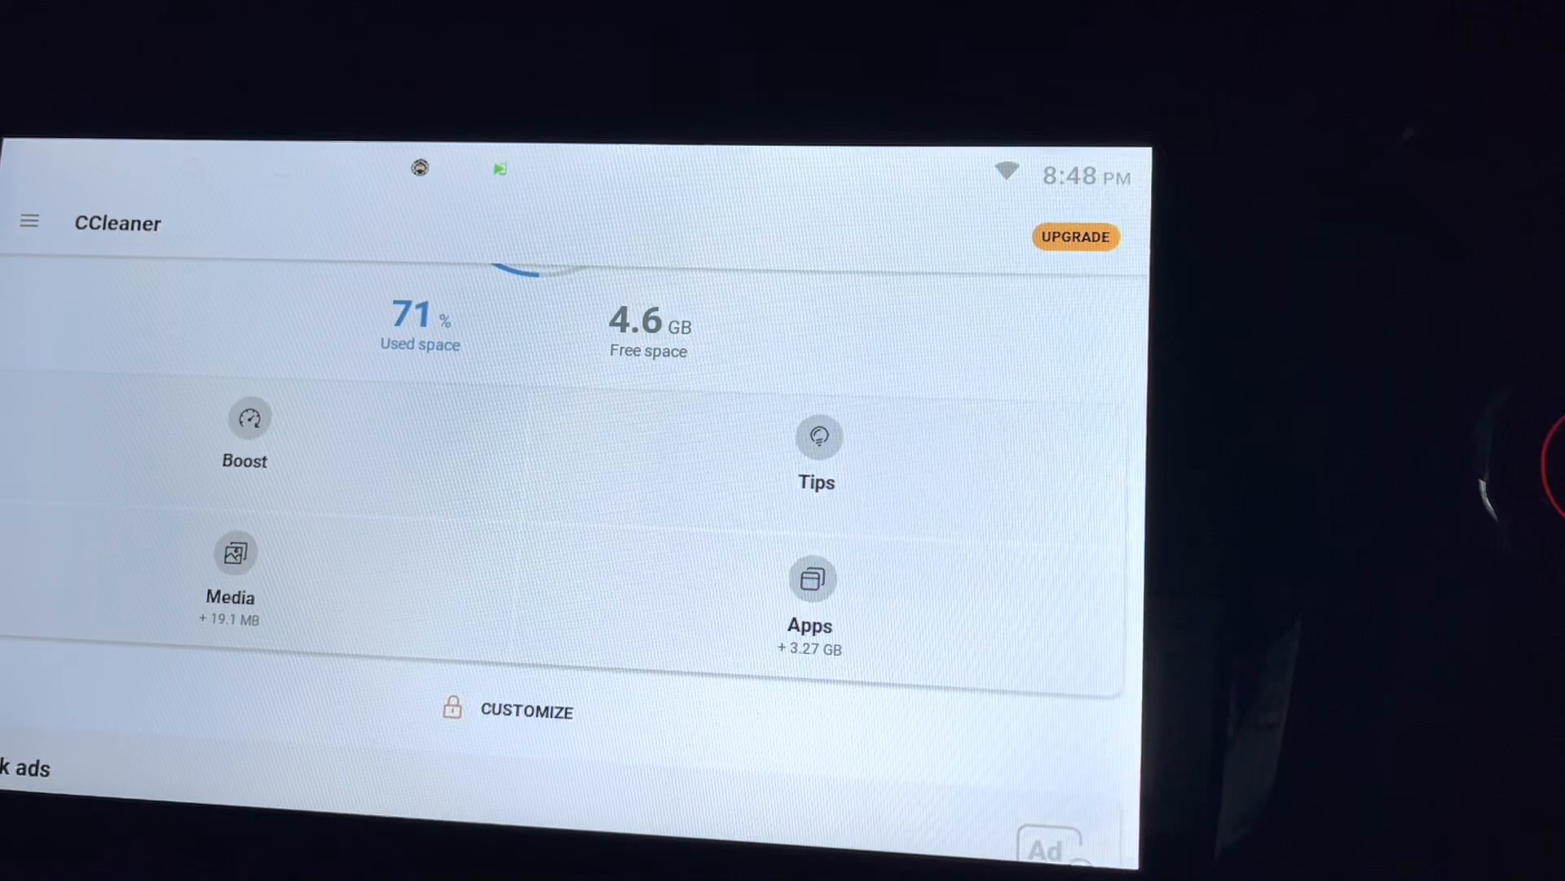
scroll("down", 3)
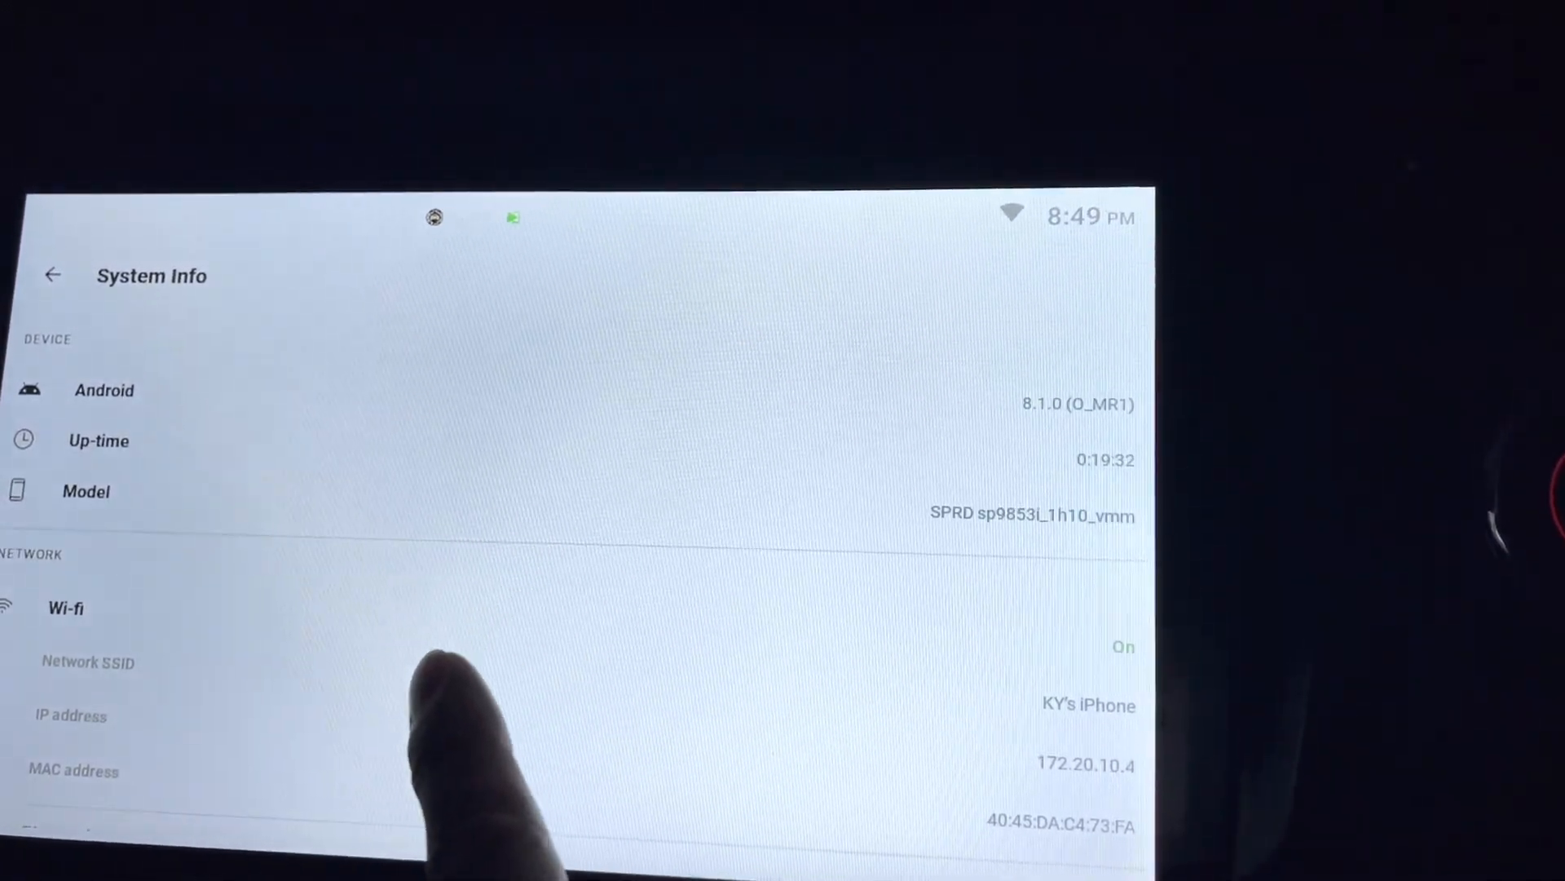
scroll("down", 3)
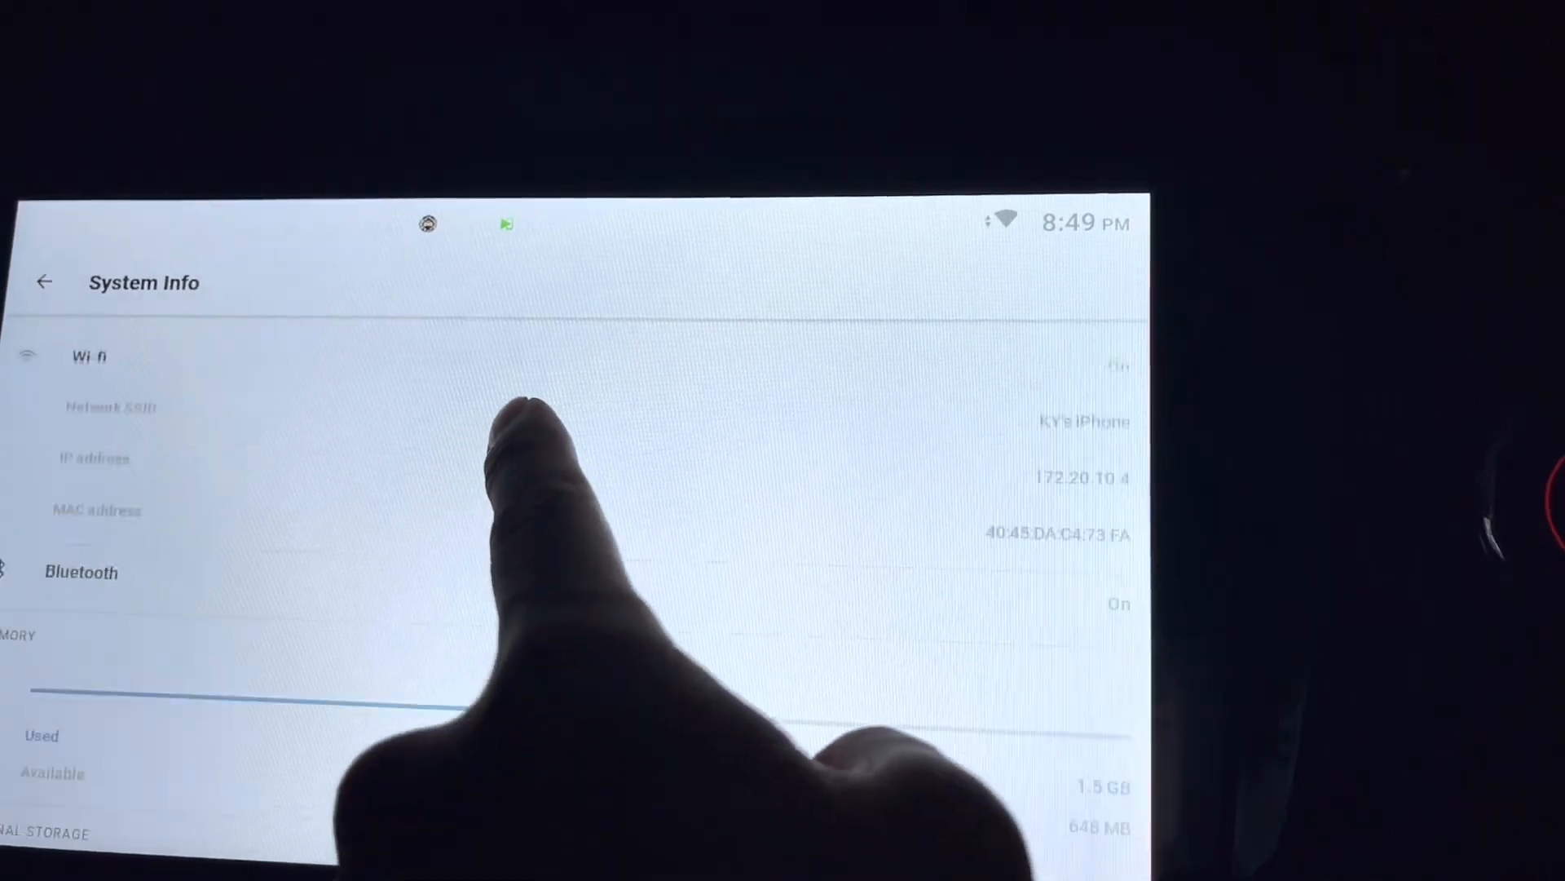
scroll("down", 3)
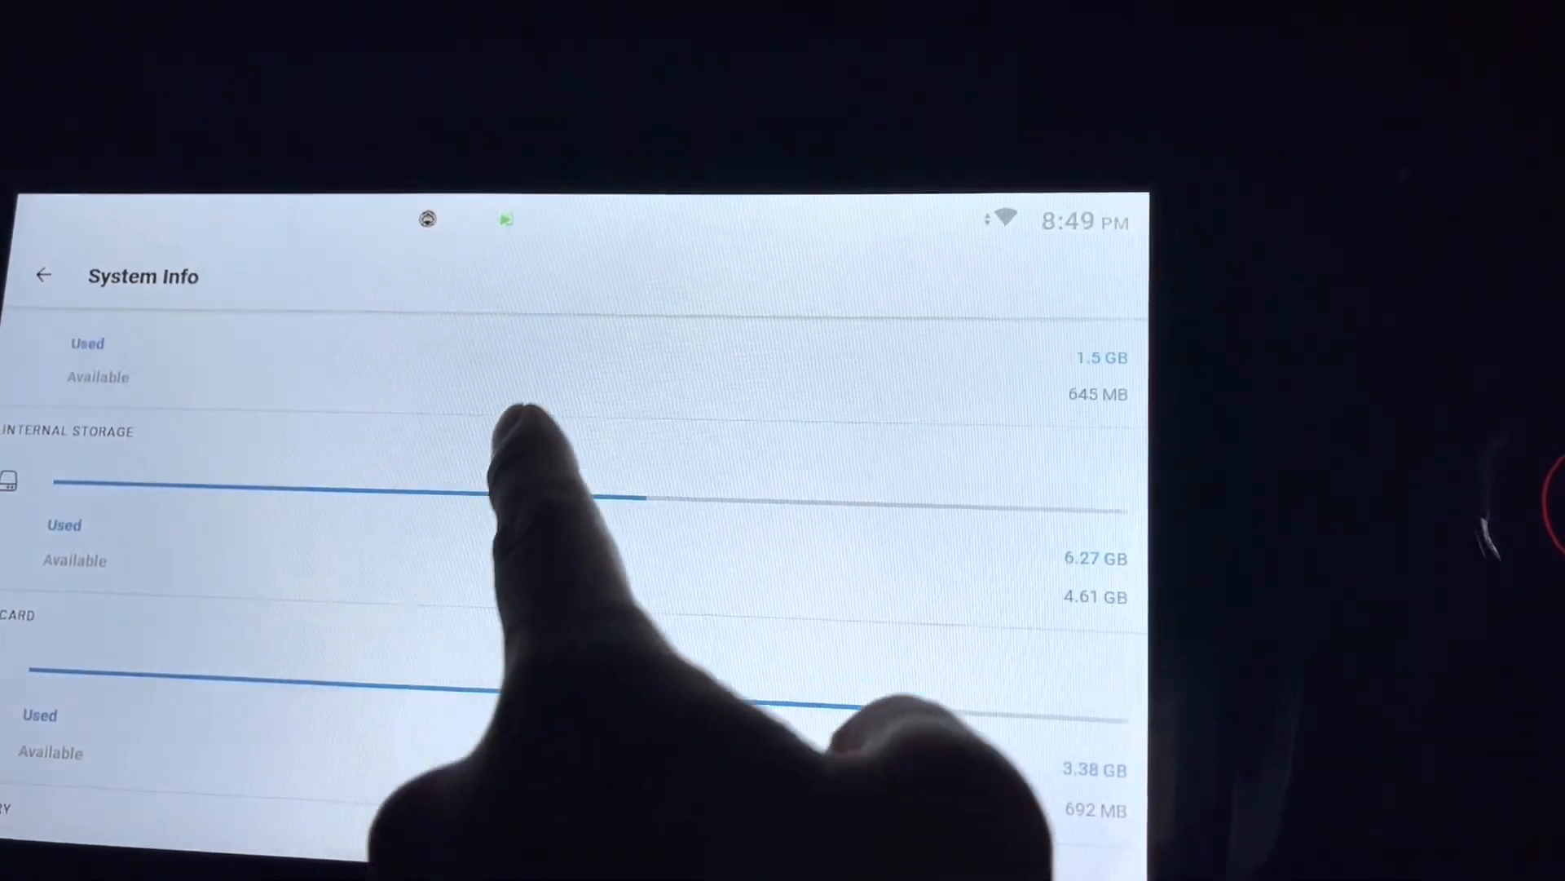
scroll("down", 3)
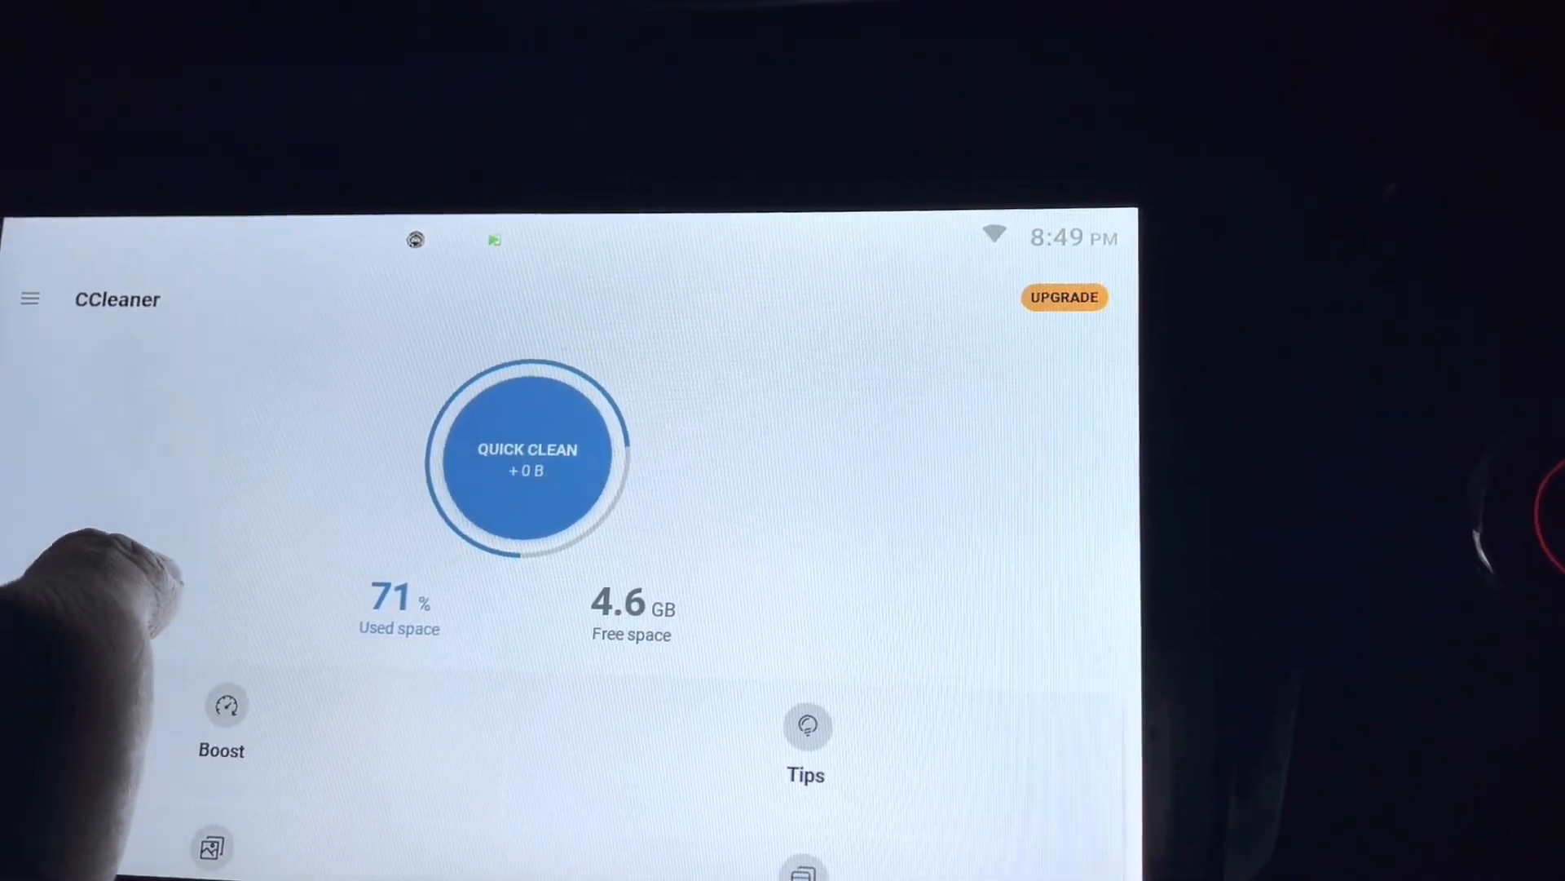
Step: Review the tip priority order in Settings' Analysis preferences, then bring up the Light/Dark theme choice
left_click(27, 298)
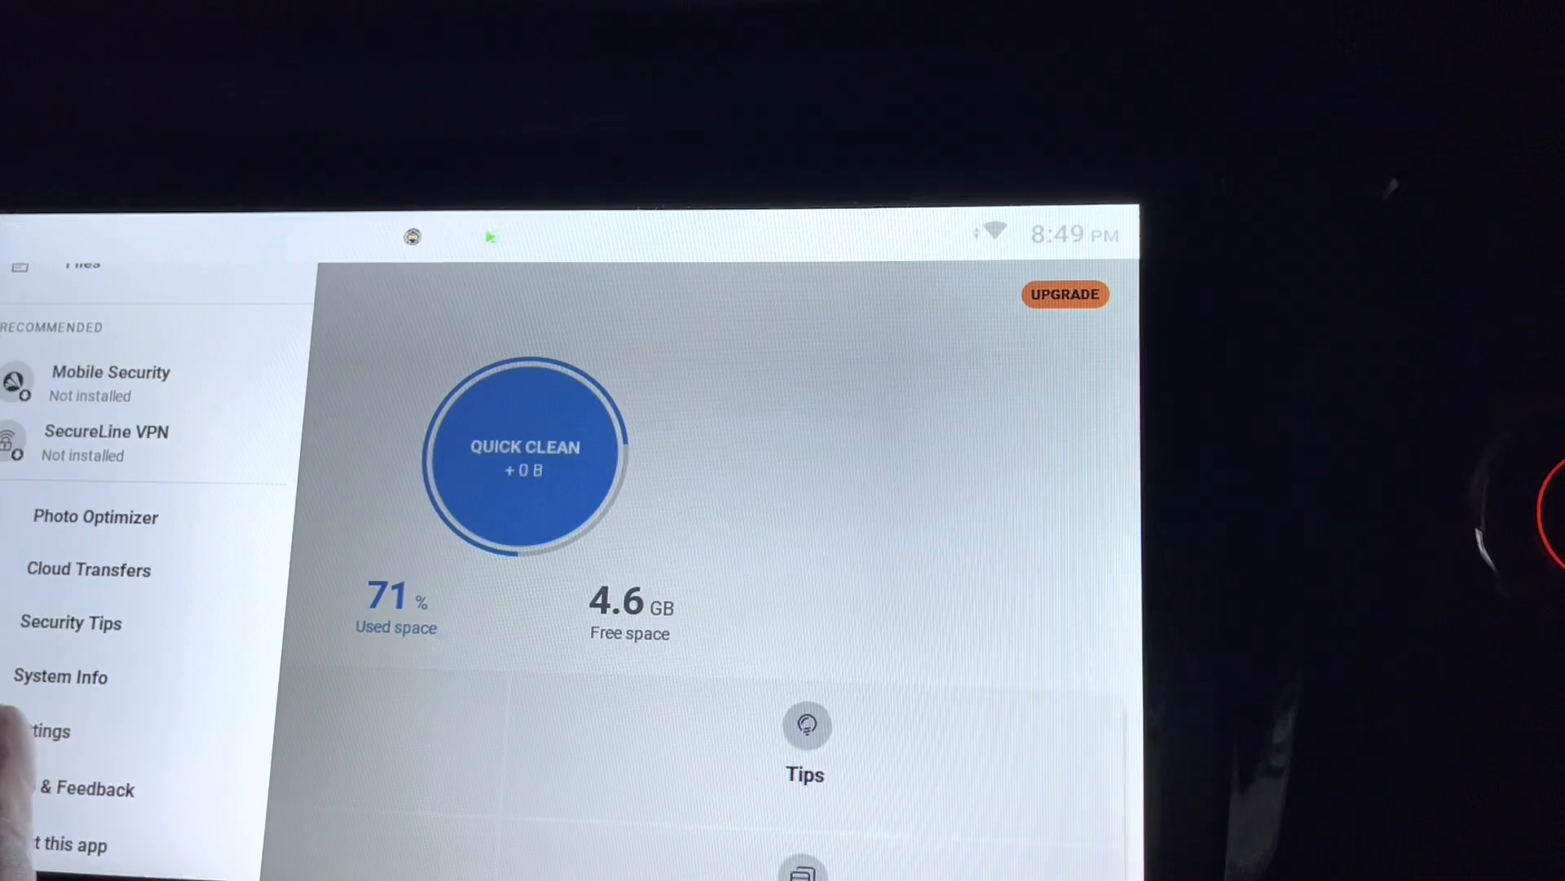
left_click(48, 730)
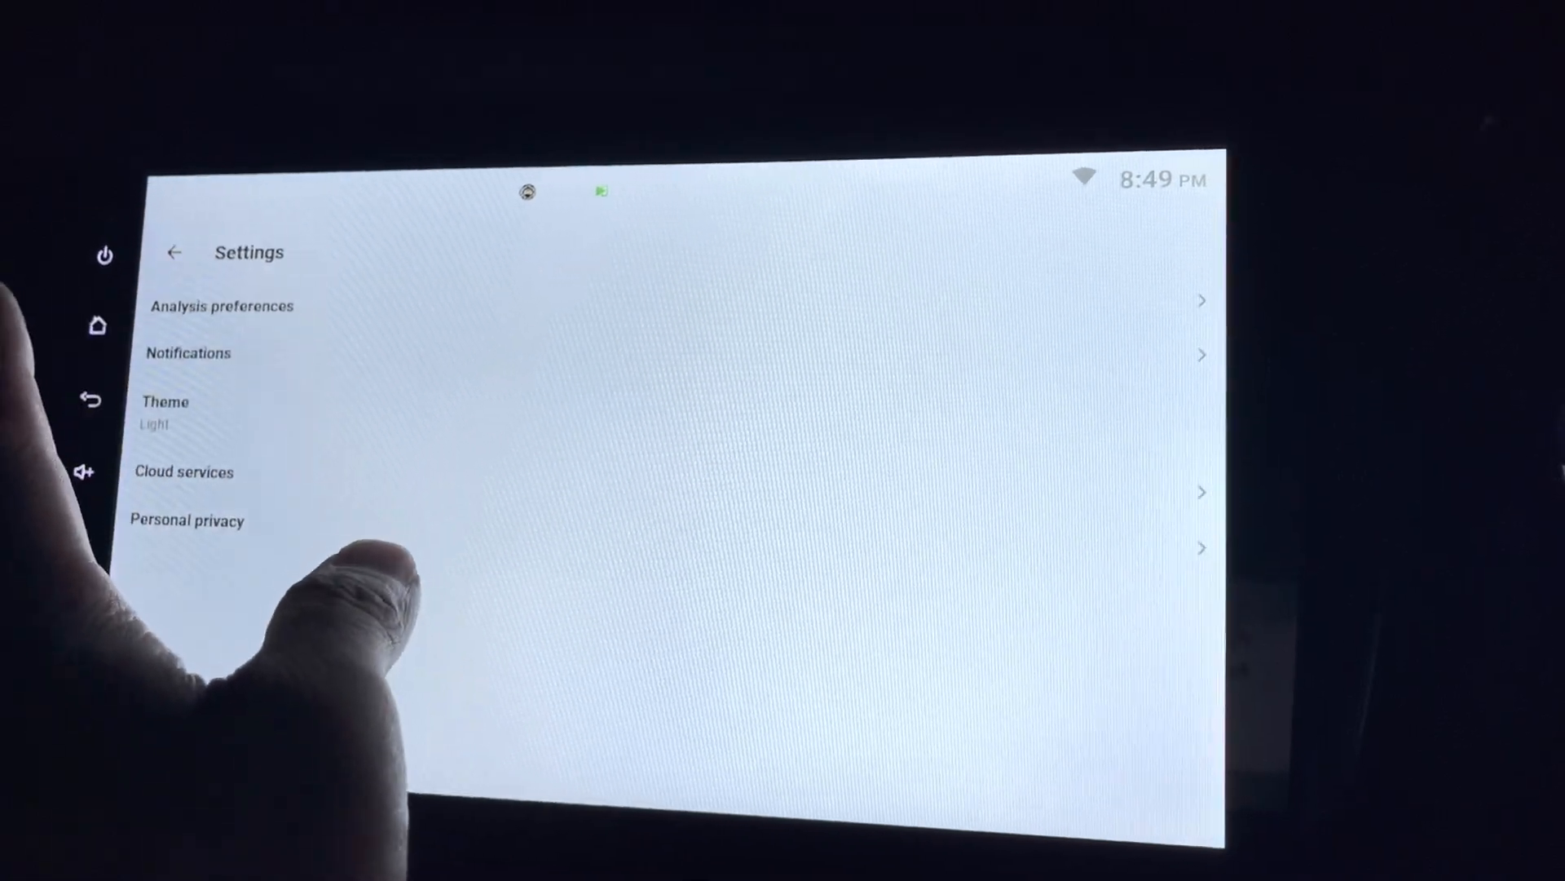
left_click(222, 306)
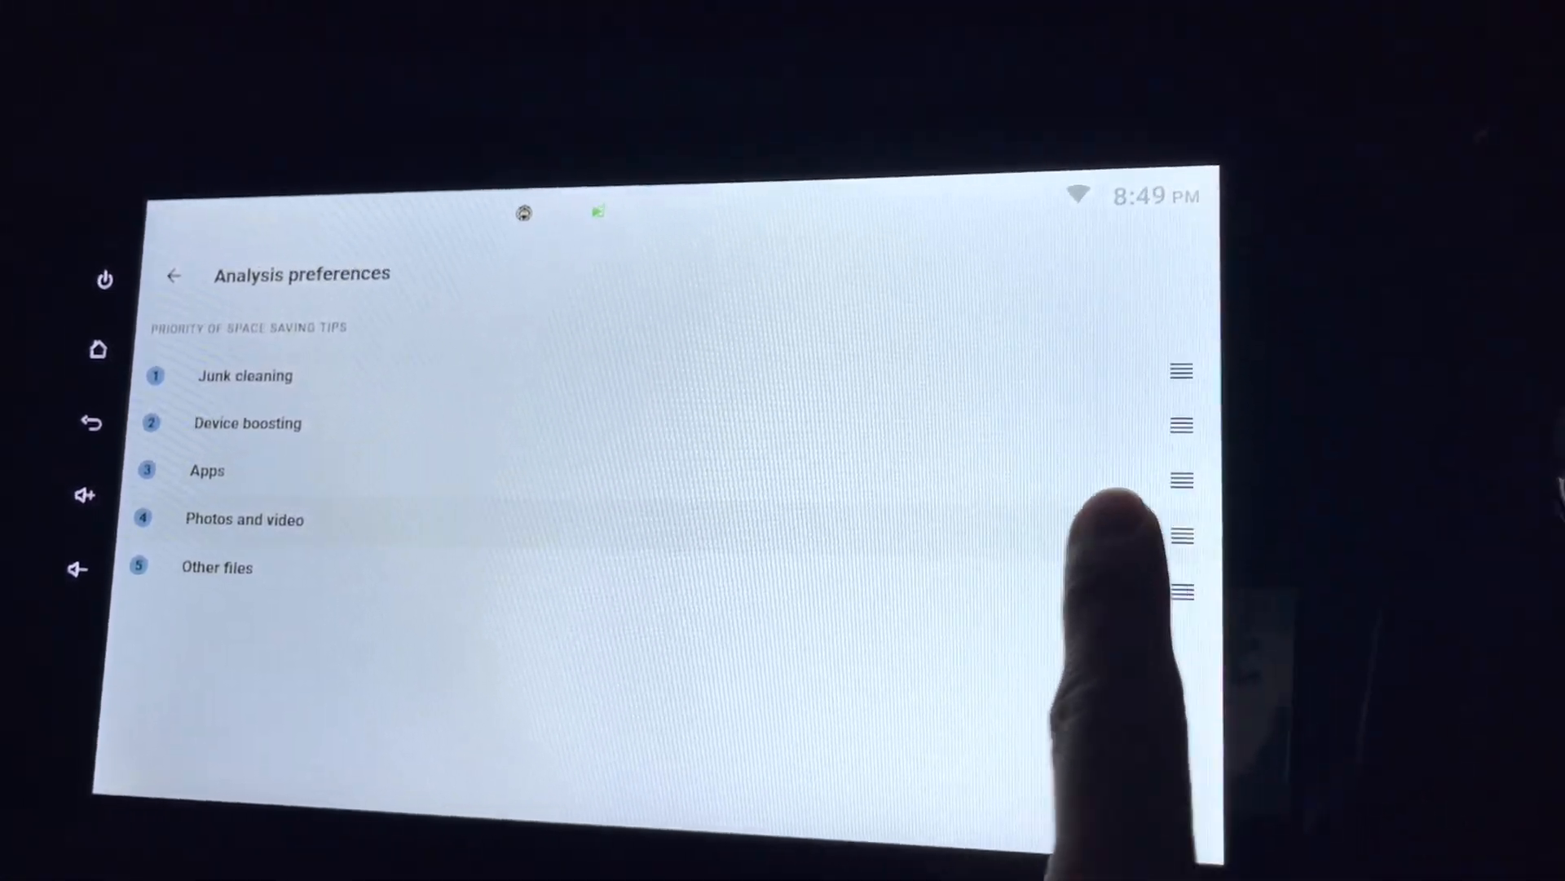
left_click(174, 275)
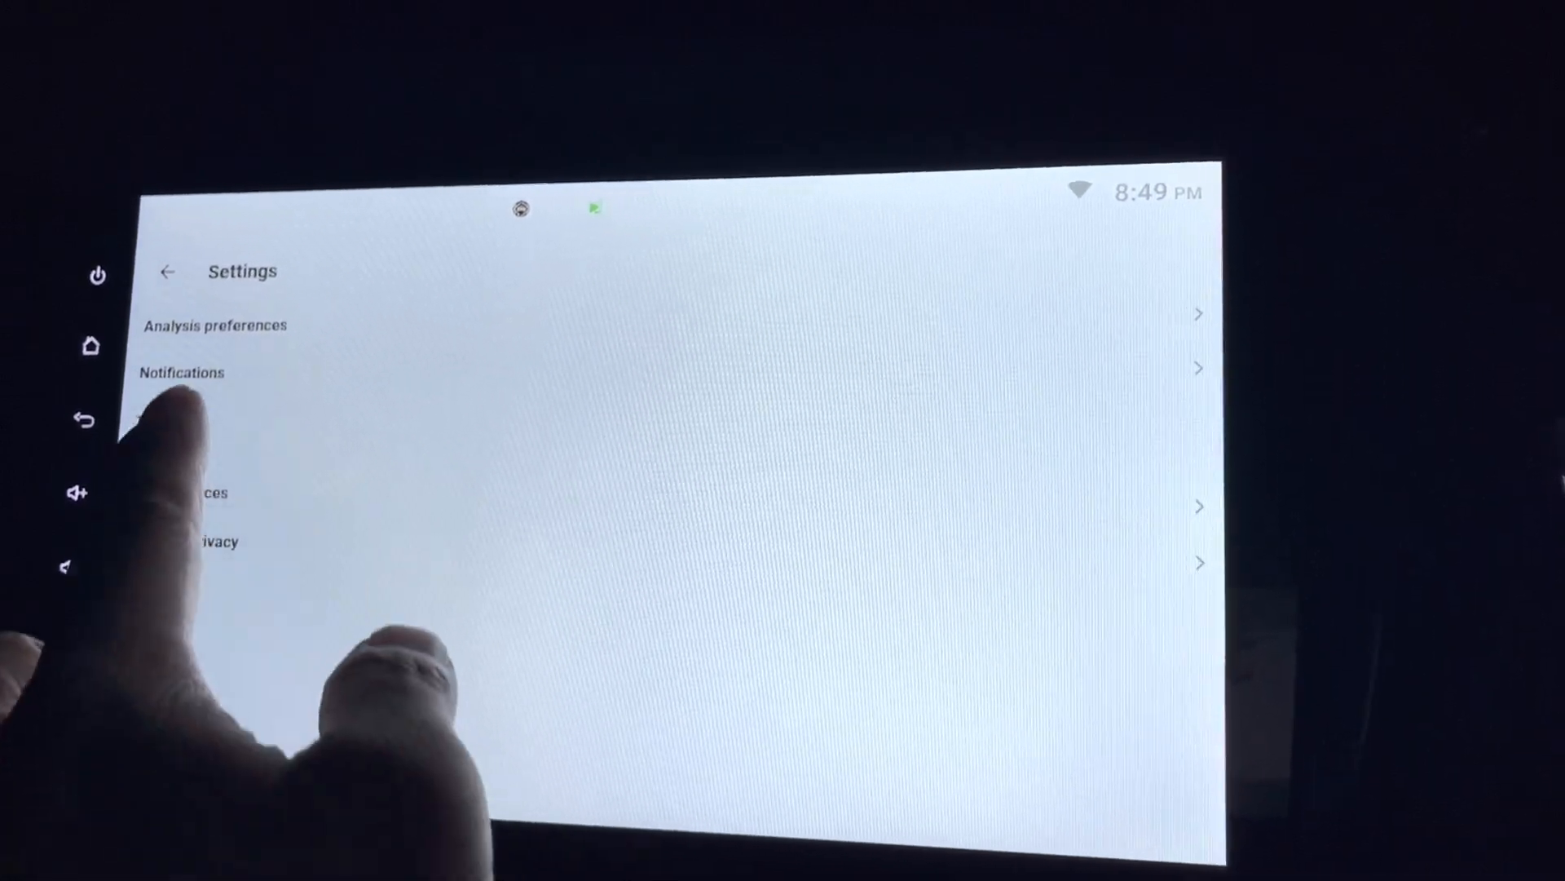
left_click(155, 415)
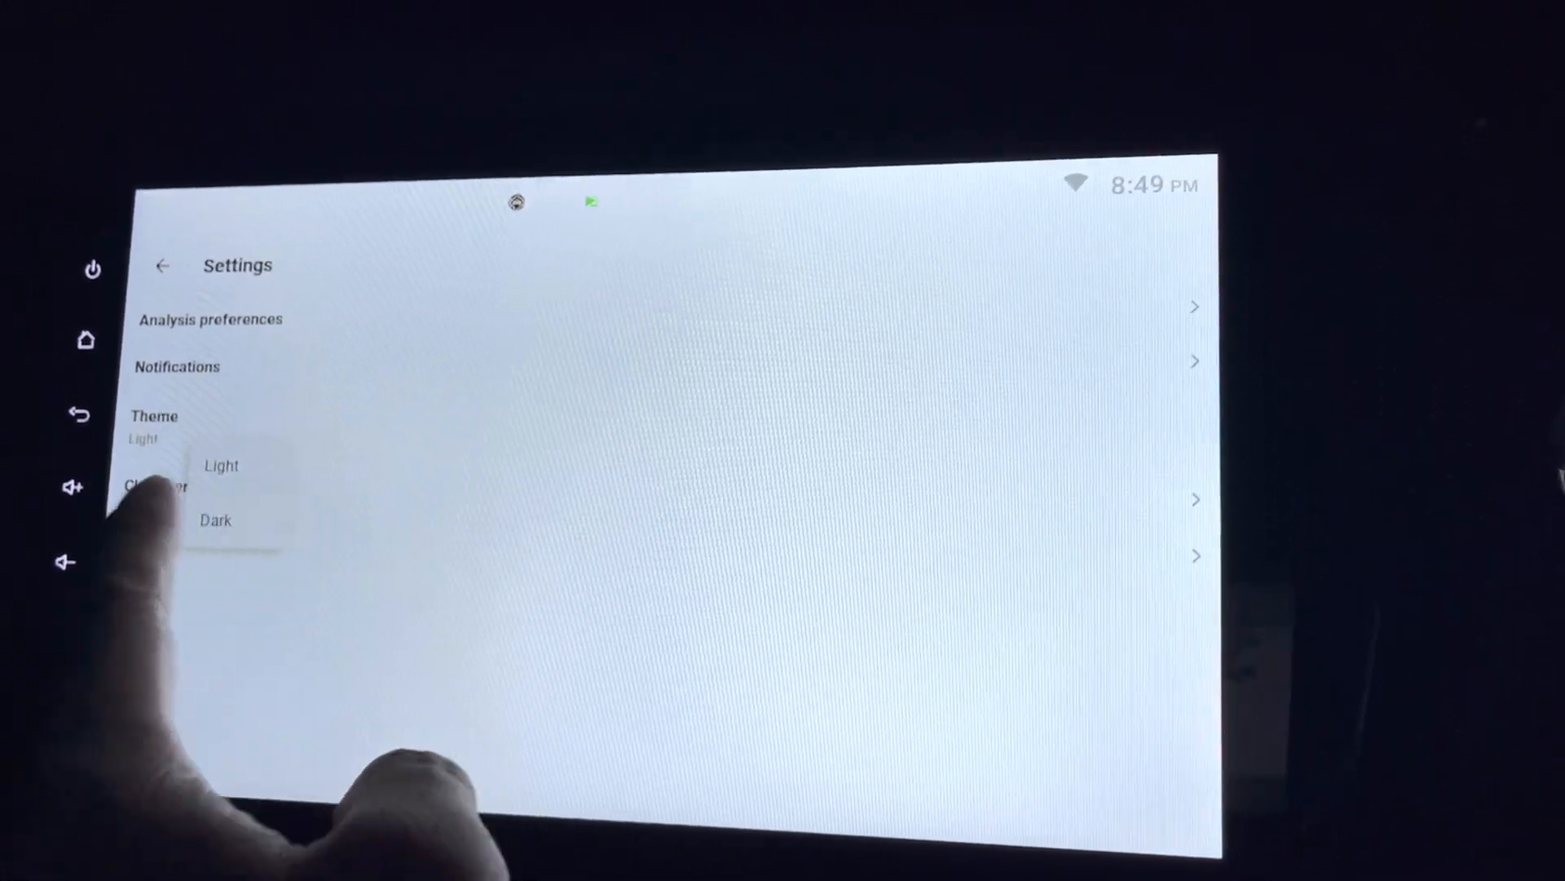